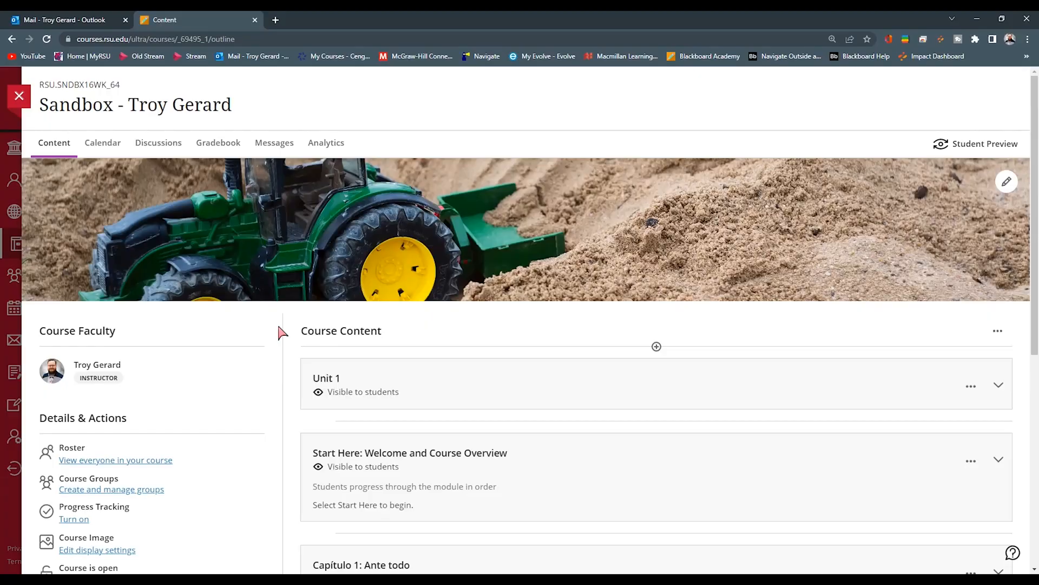
- Open 'View course & institution tools' under Books & Tools in the Sandbox course
scroll("down", 3)
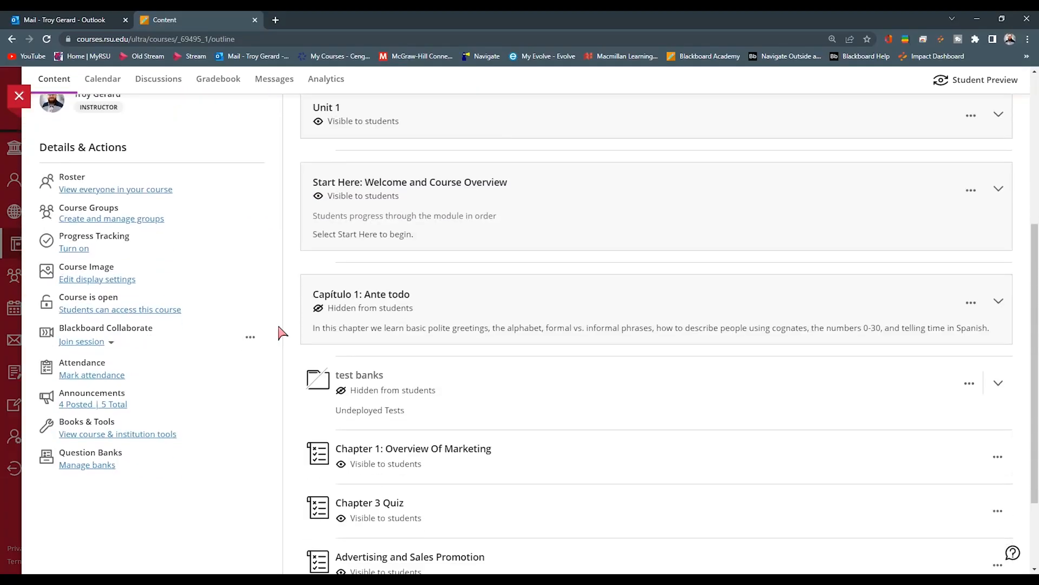
mouse_move(92, 437)
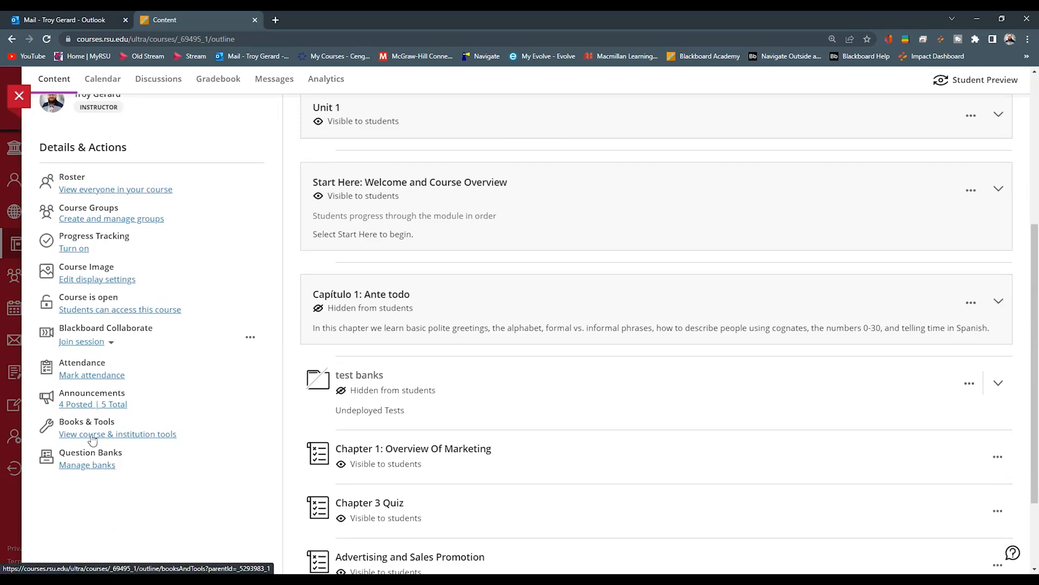
mouse_move(98, 440)
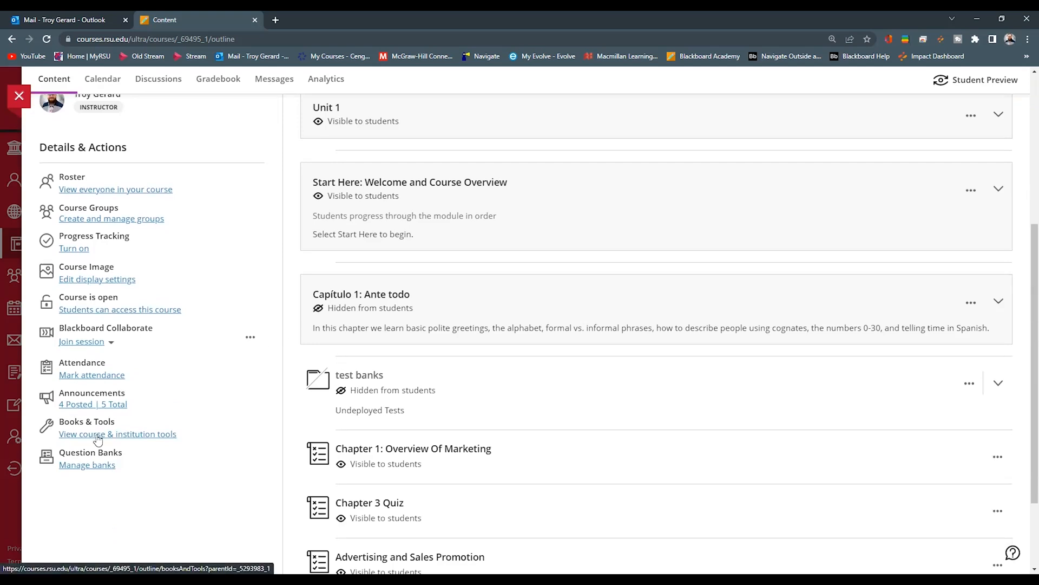
left_click(118, 433)
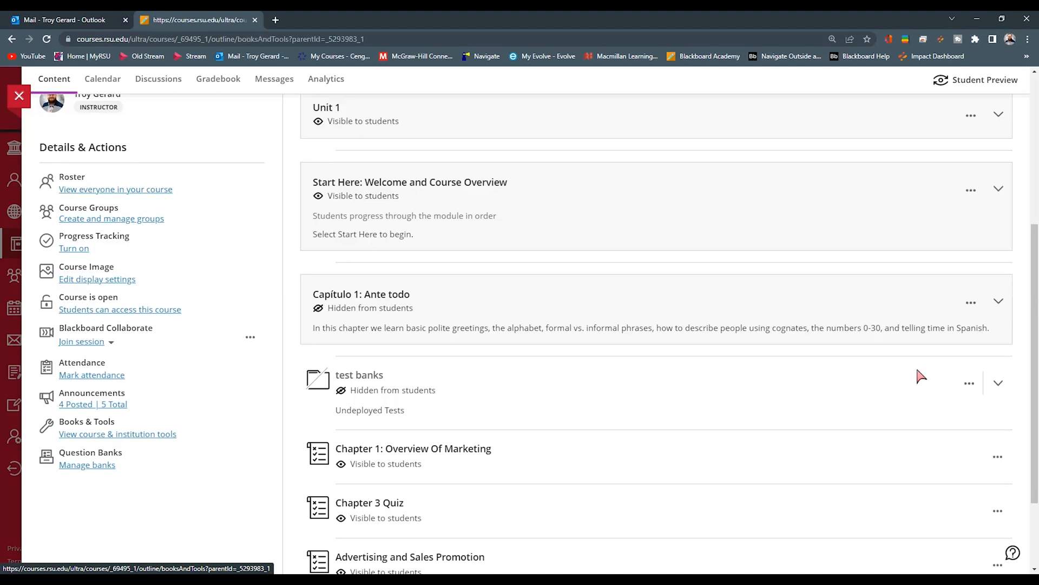
left_click(117, 434)
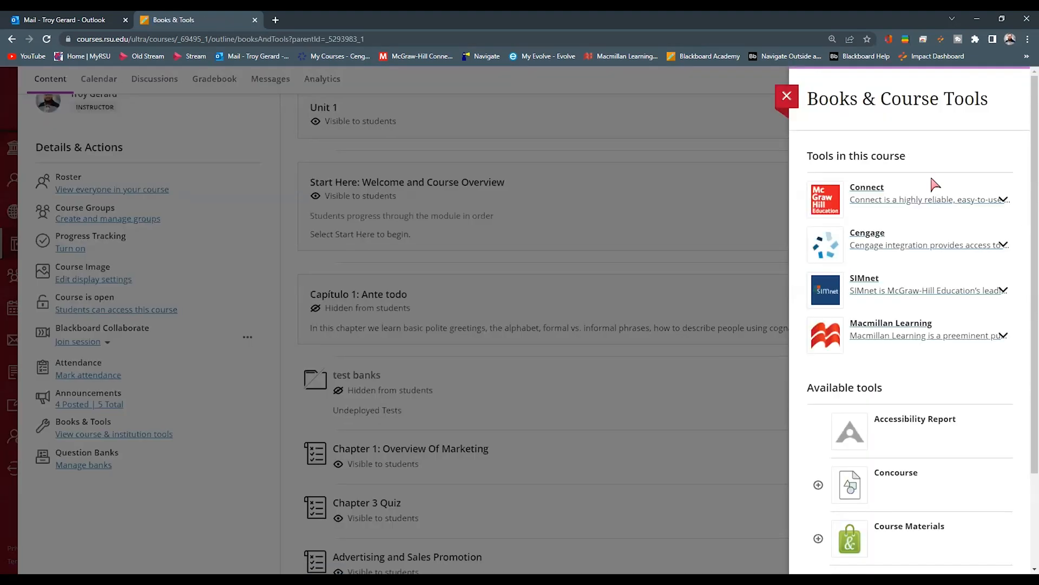
mouse_move(987, 212)
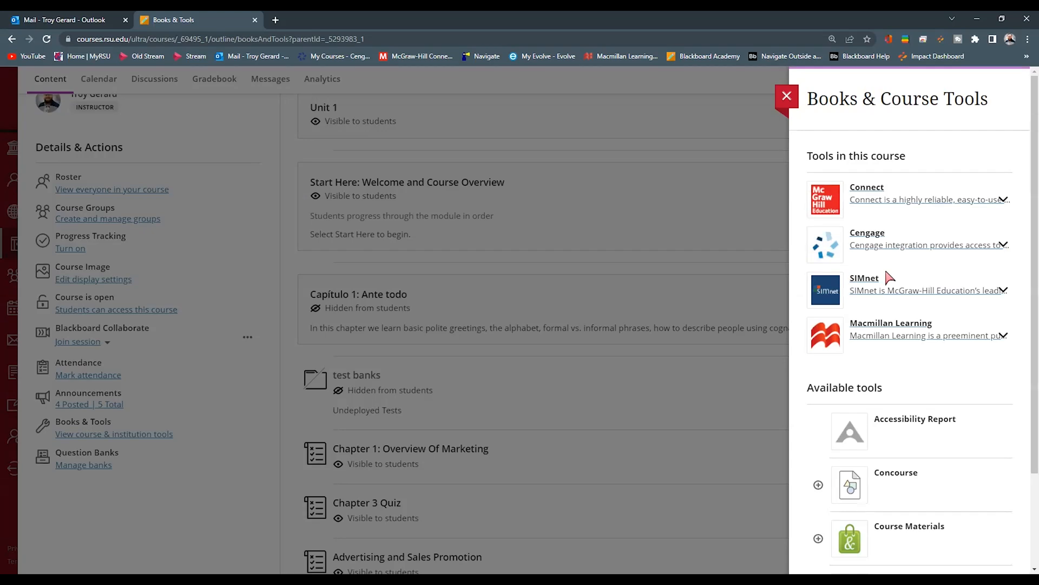
scroll("down", 3)
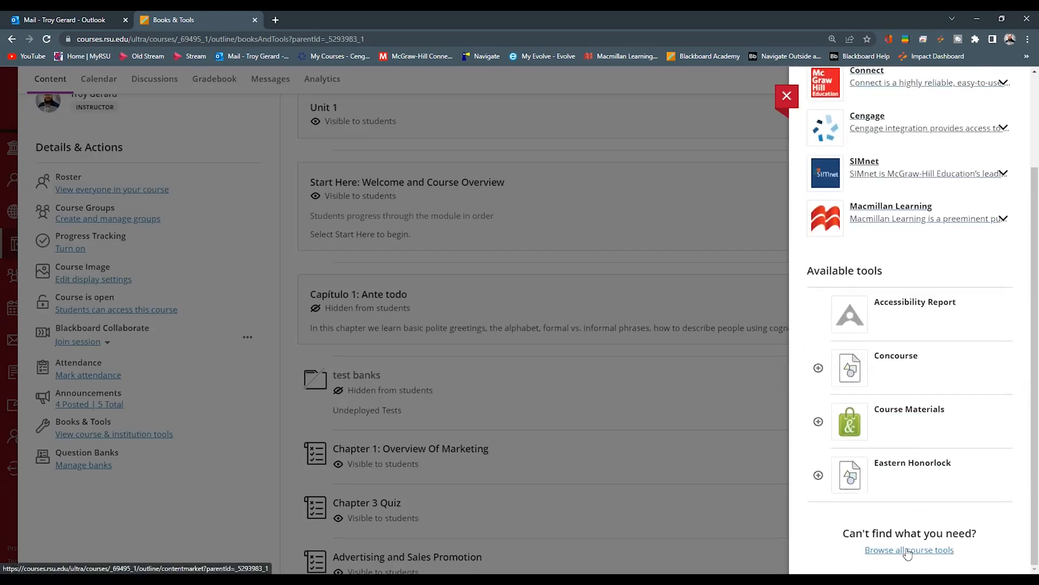
mouse_move(910, 555)
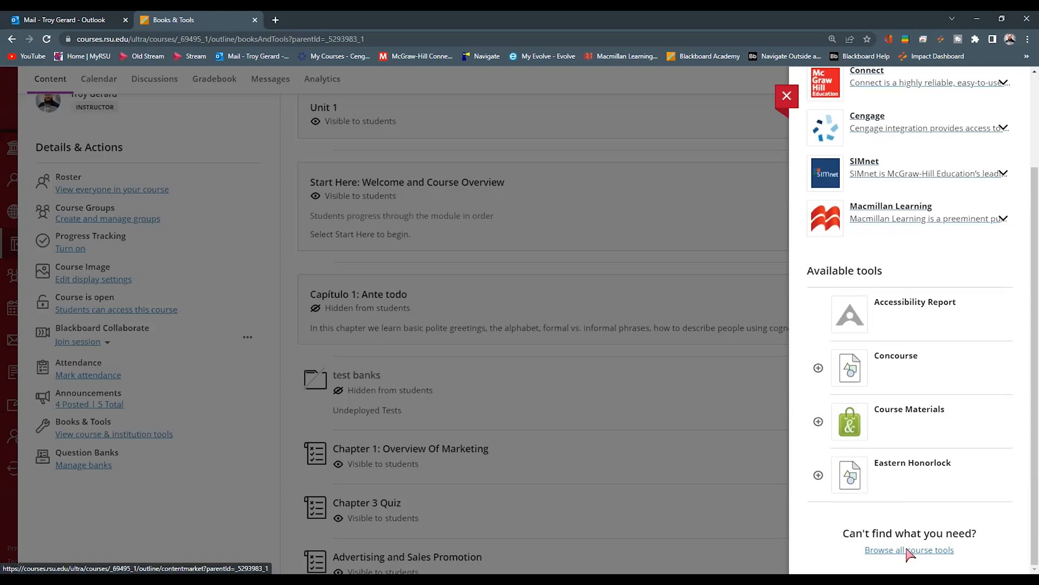
- Browse all course tools in the Content Market and choose the Cengage provider tile
left_click(909, 550)
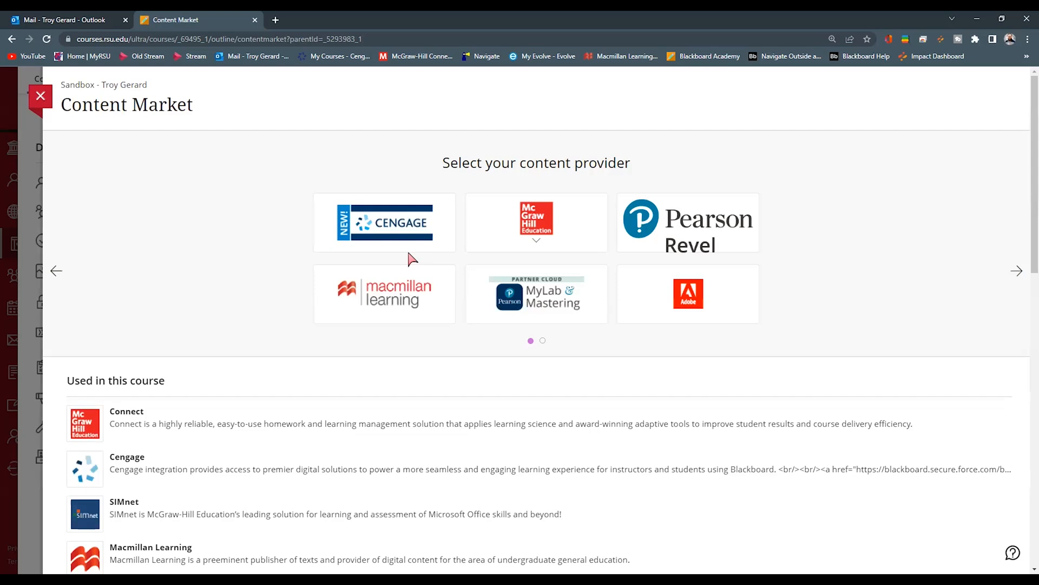
mouse_move(300, 225)
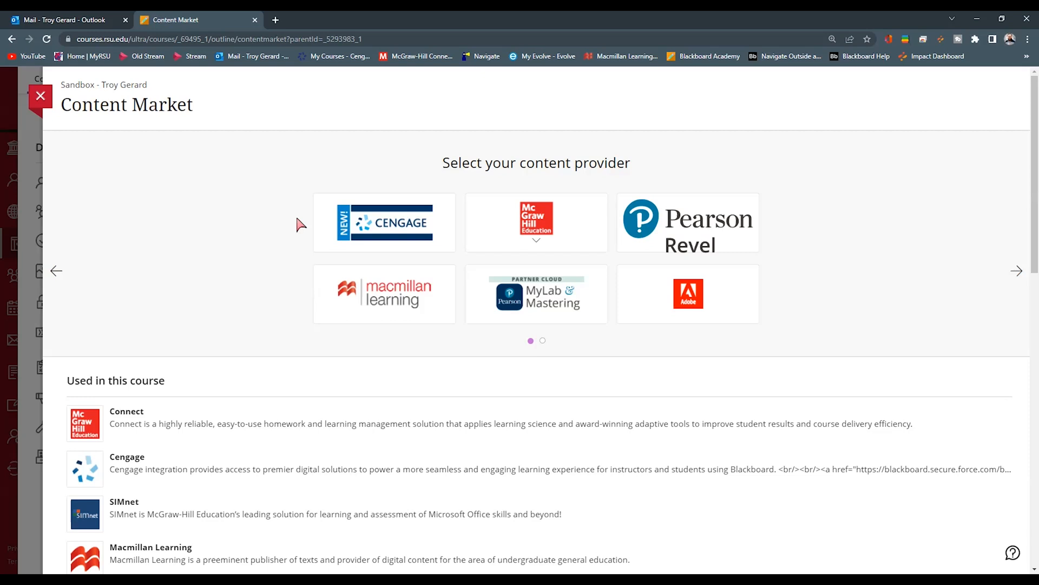
left_click(384, 223)
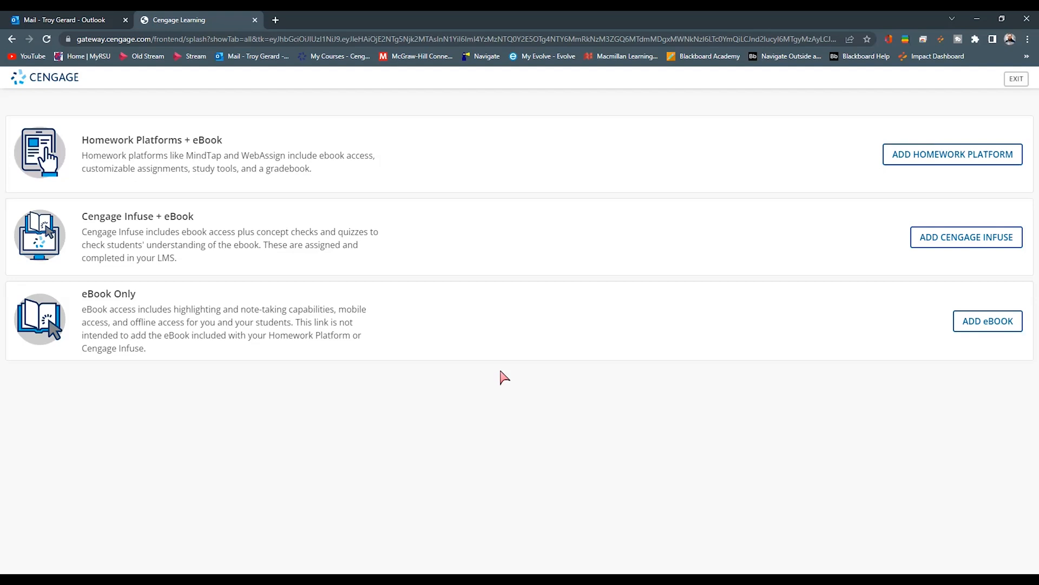
mouse_move(821, 253)
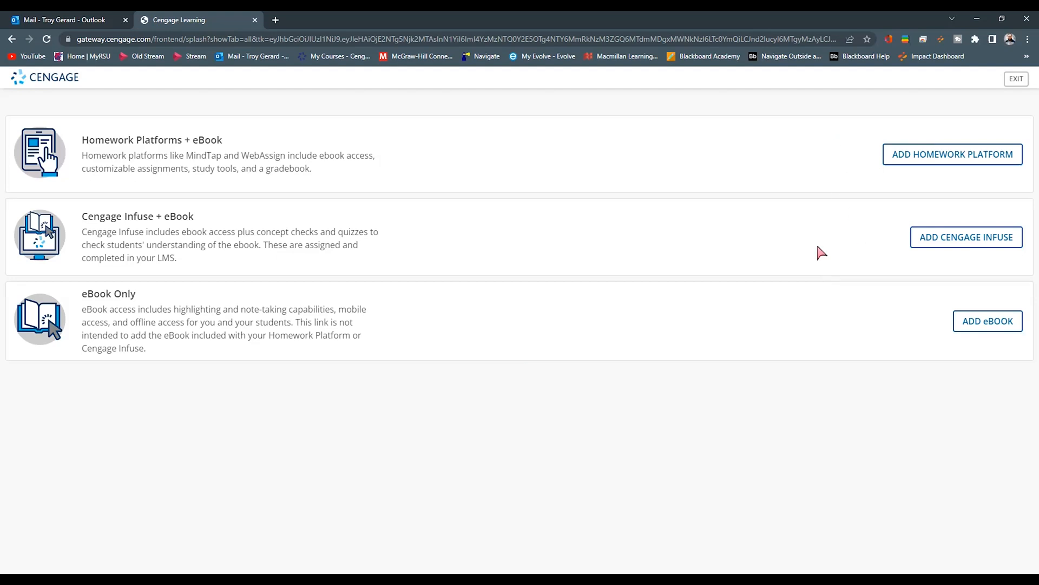
mouse_move(841, 186)
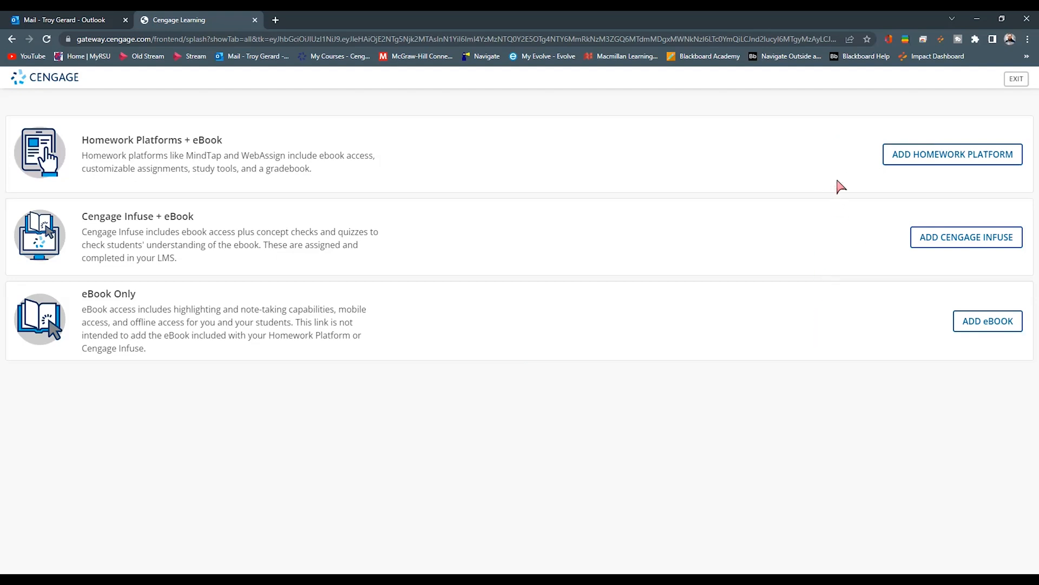
mouse_move(904, 172)
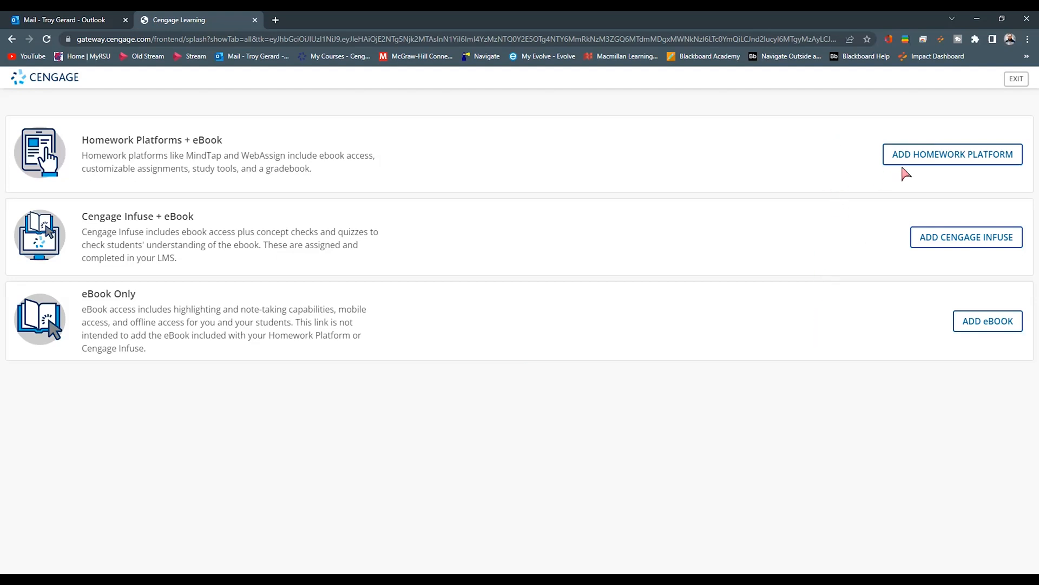
mouse_move(932, 179)
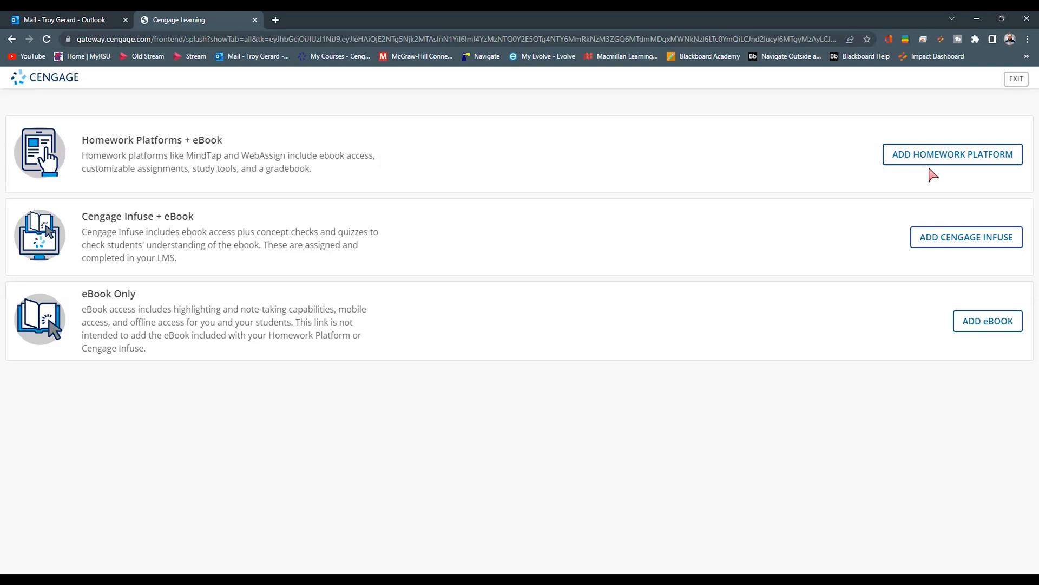
mouse_move(831, 259)
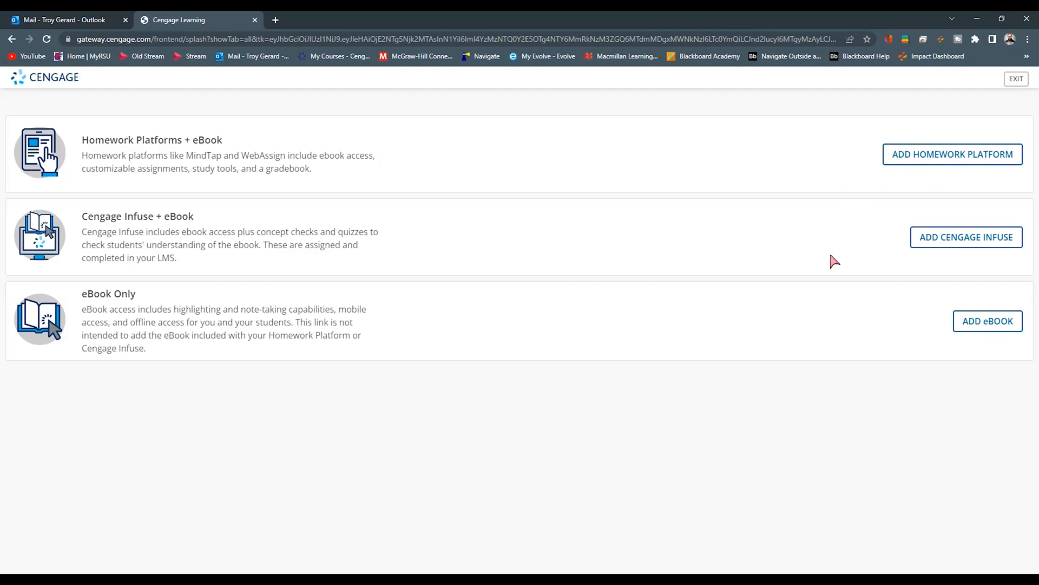
mouse_move(852, 268)
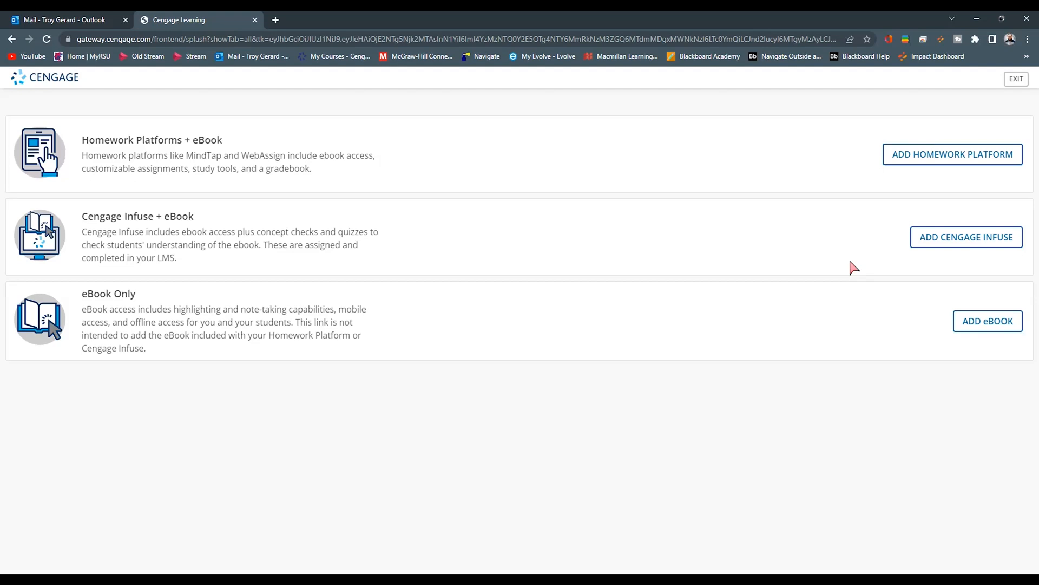
mouse_move(879, 337)
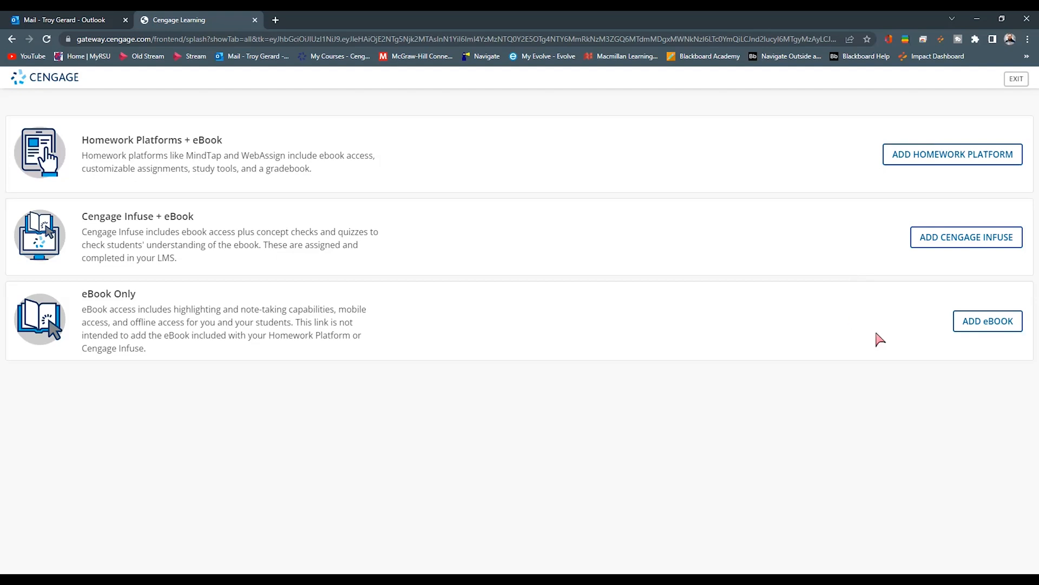
mouse_move(822, 197)
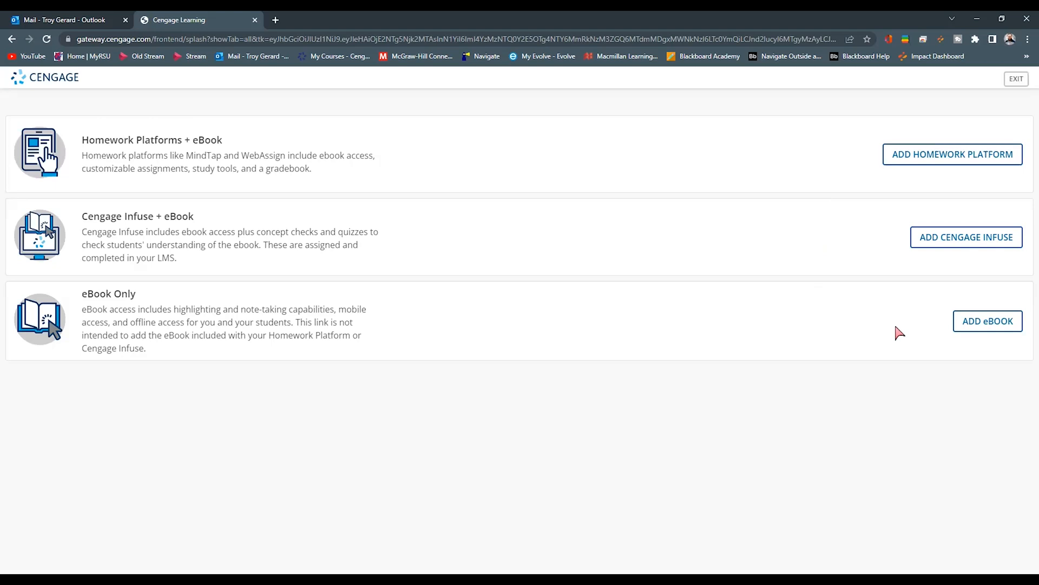
mouse_move(901, 311)
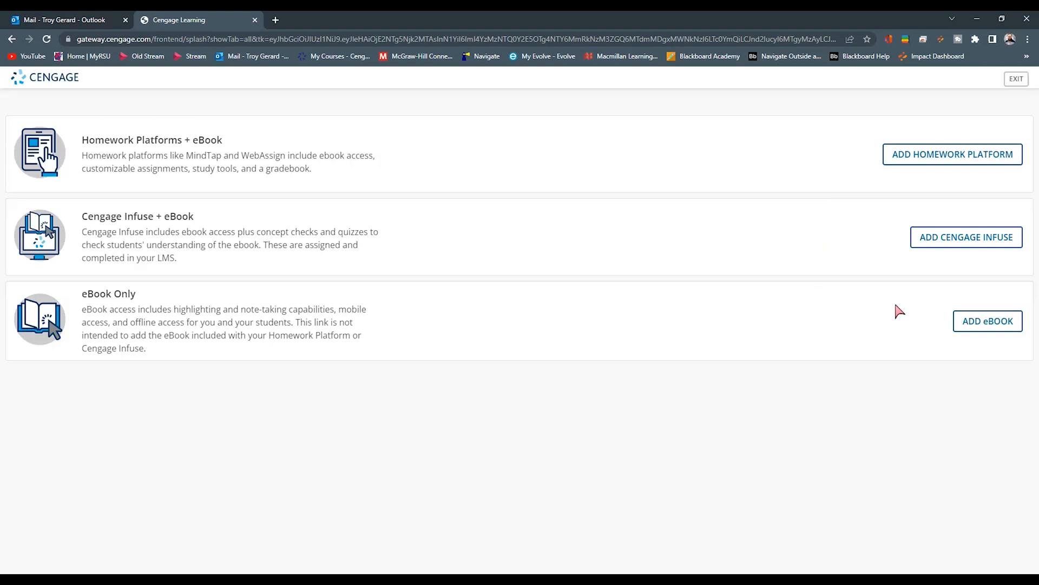
mouse_move(940, 157)
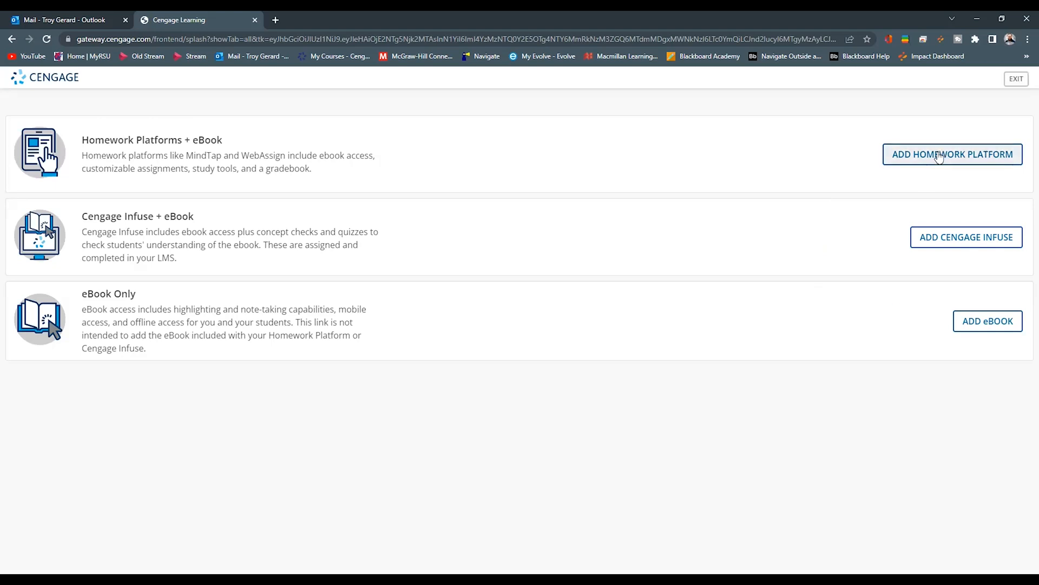
- Choose 'ADD HOMEWORK PLATFORM' in Cengage's Homework Platforms + eBook row
left_click(952, 154)
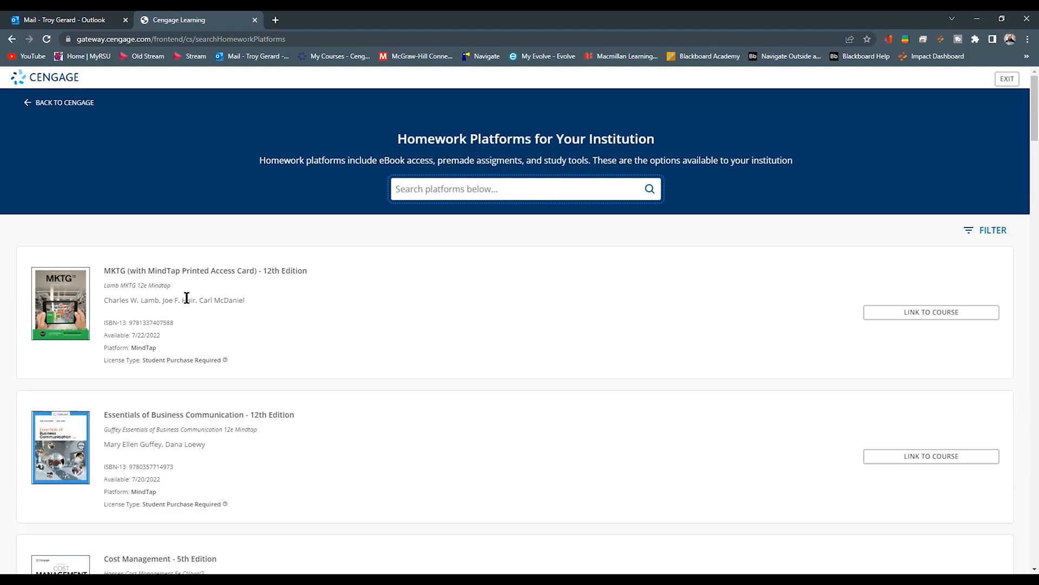
- Search the platforms for 'legal' and link Legal Environment - 8th Edition to a course
scroll("down", 3)
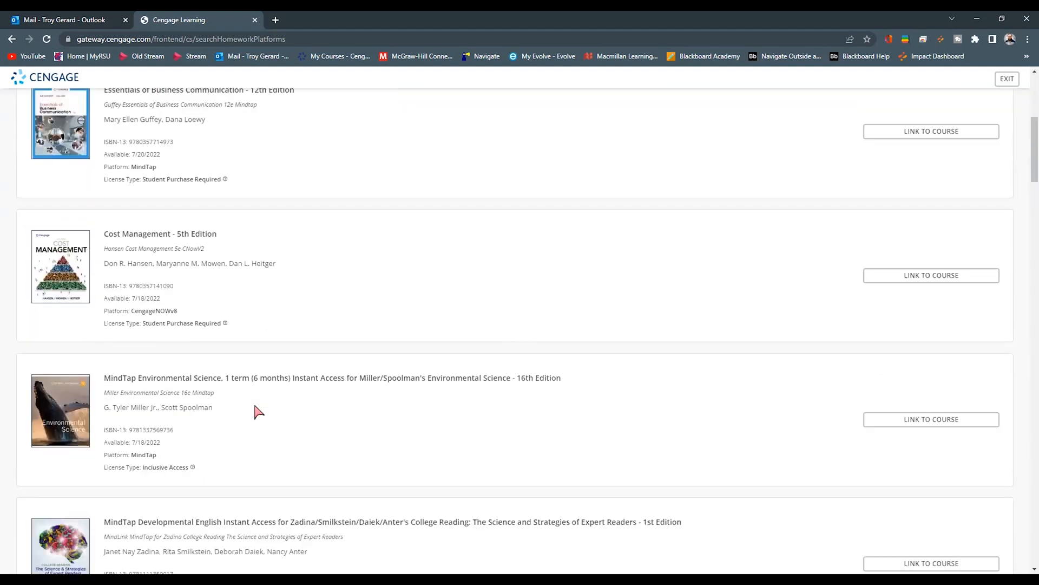
scroll("down", 3)
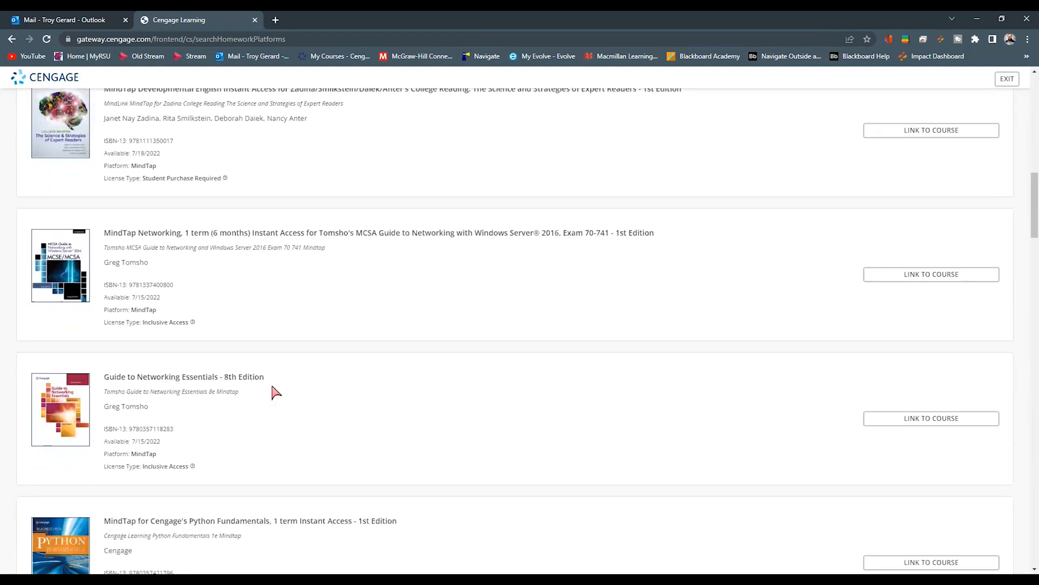
scroll("down", 3)
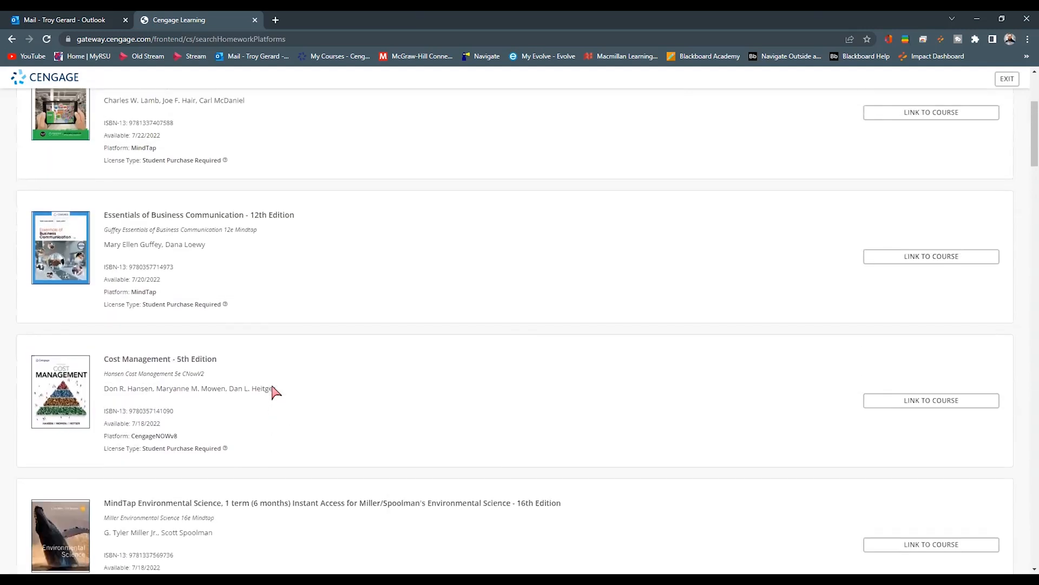
scroll("up", 3)
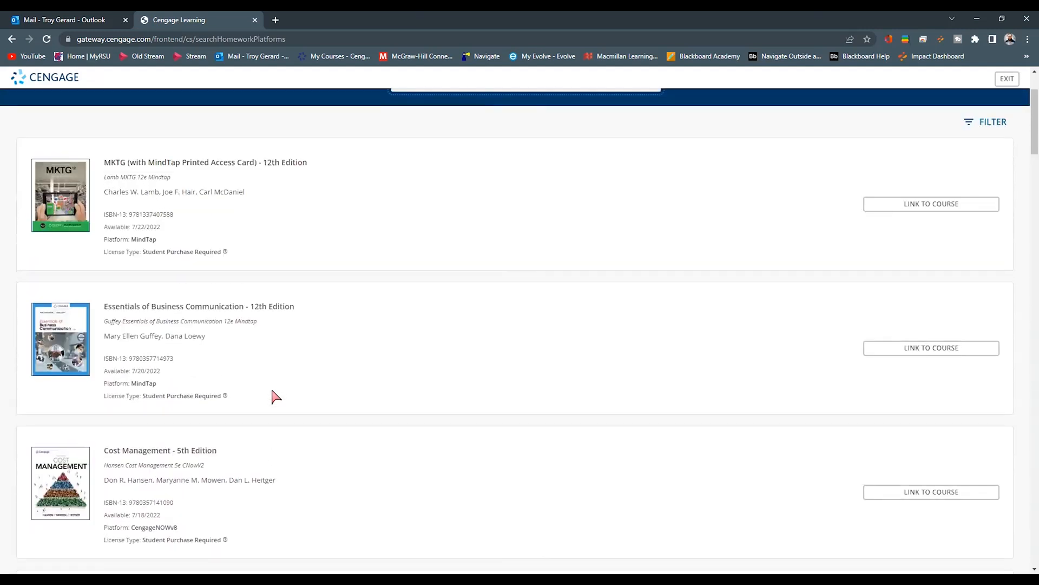
scroll("down", 3)
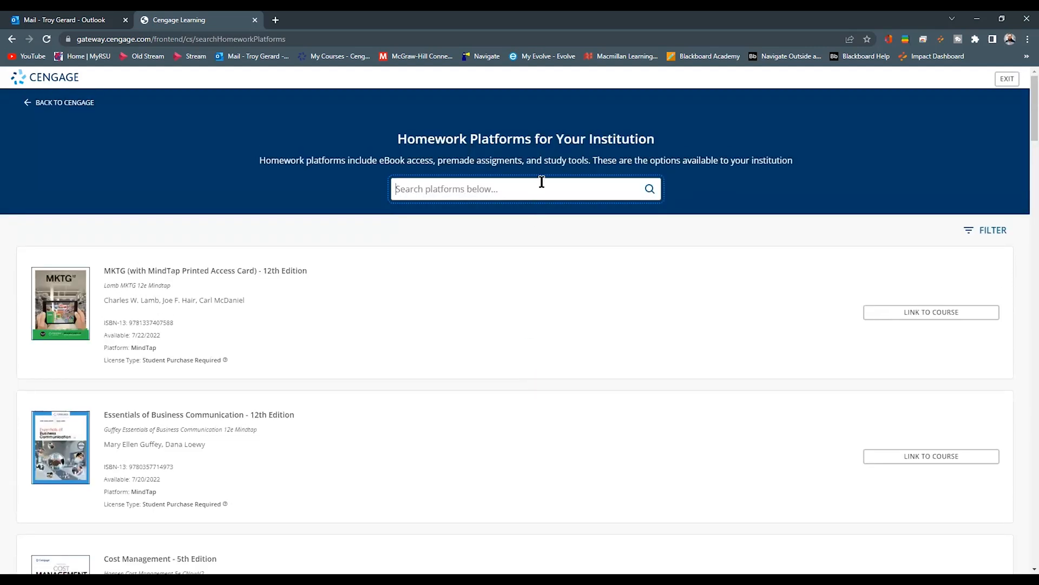
type("legal")
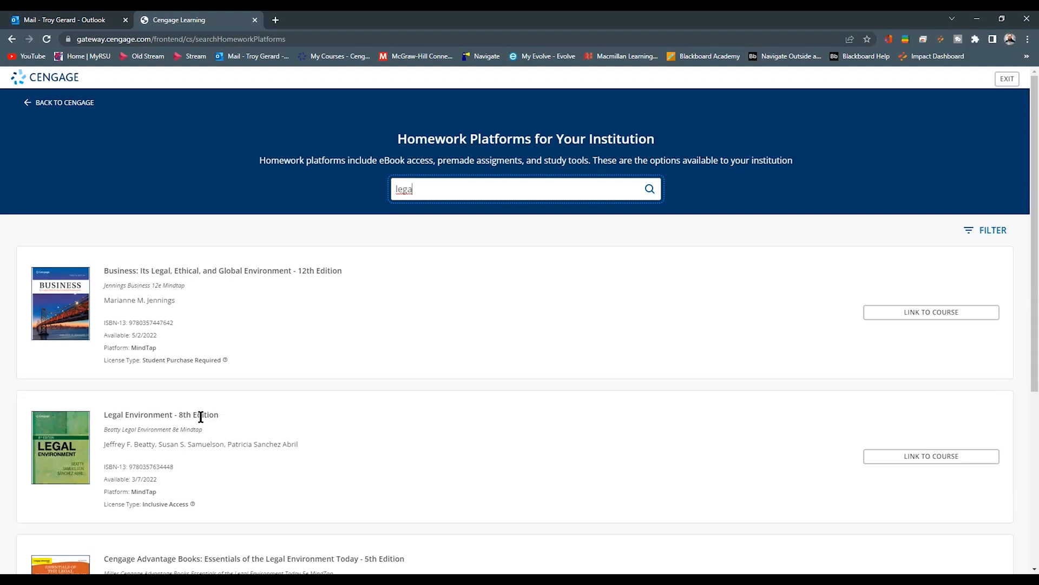
mouse_move(748, 445)
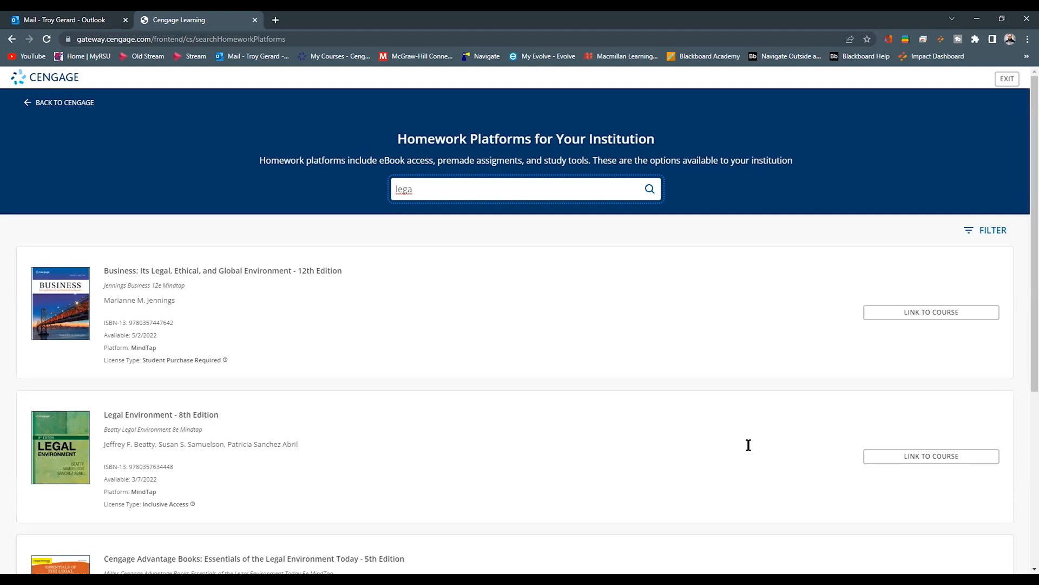
mouse_move(912, 464)
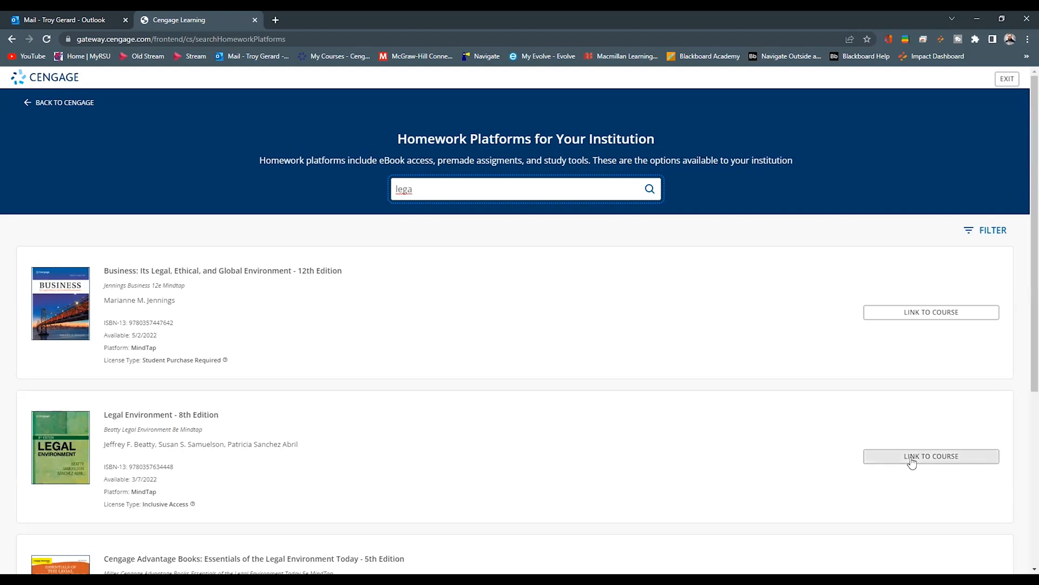
left_click(930, 456)
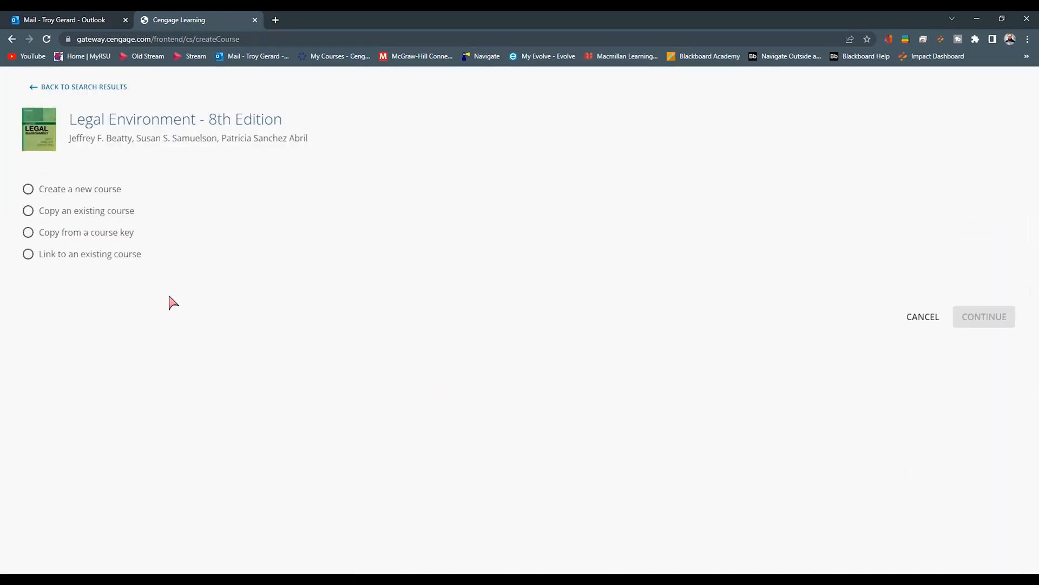
mouse_move(173, 216)
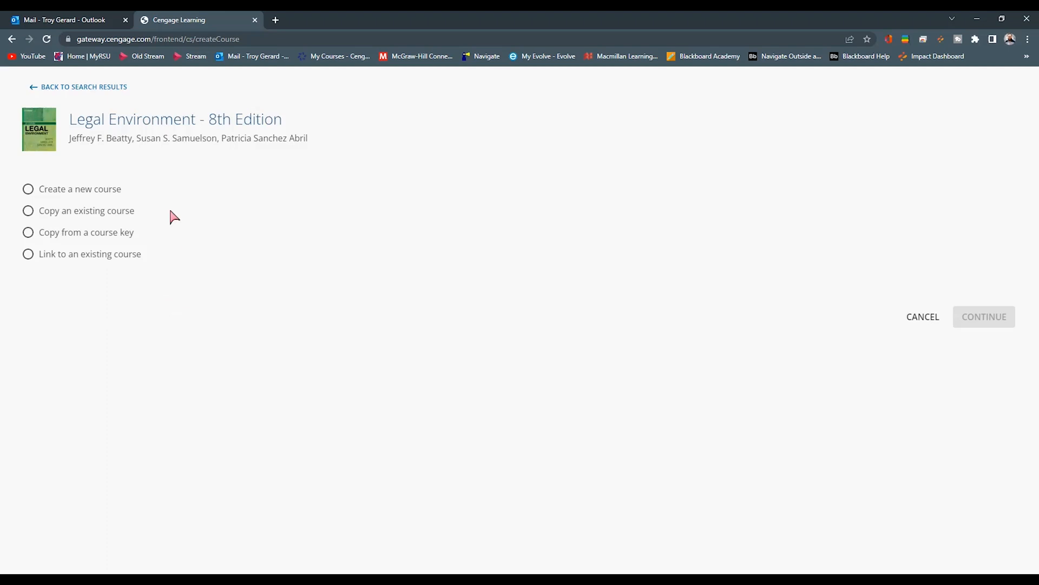
mouse_move(140, 199)
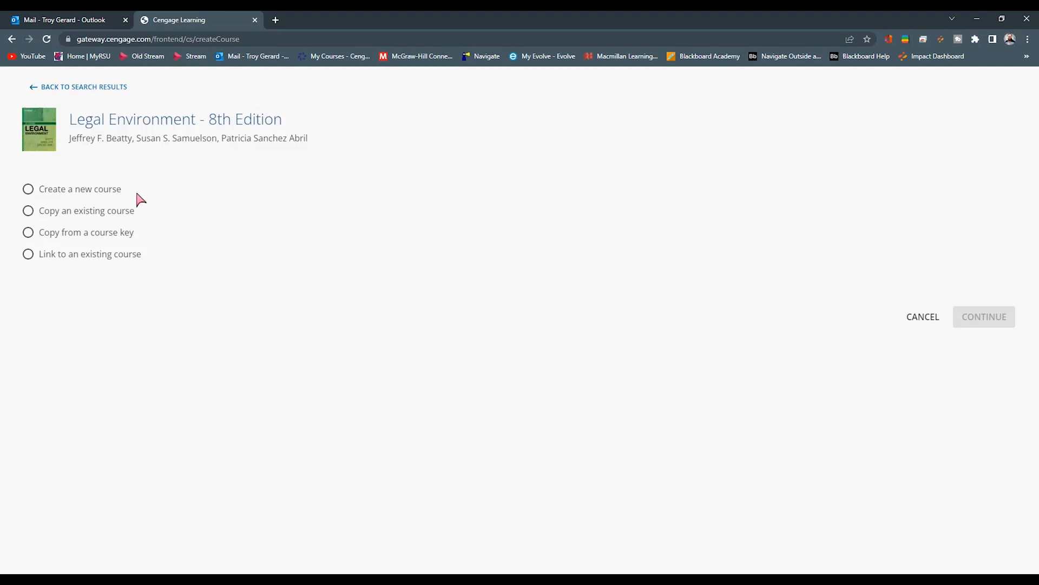
mouse_move(140, 222)
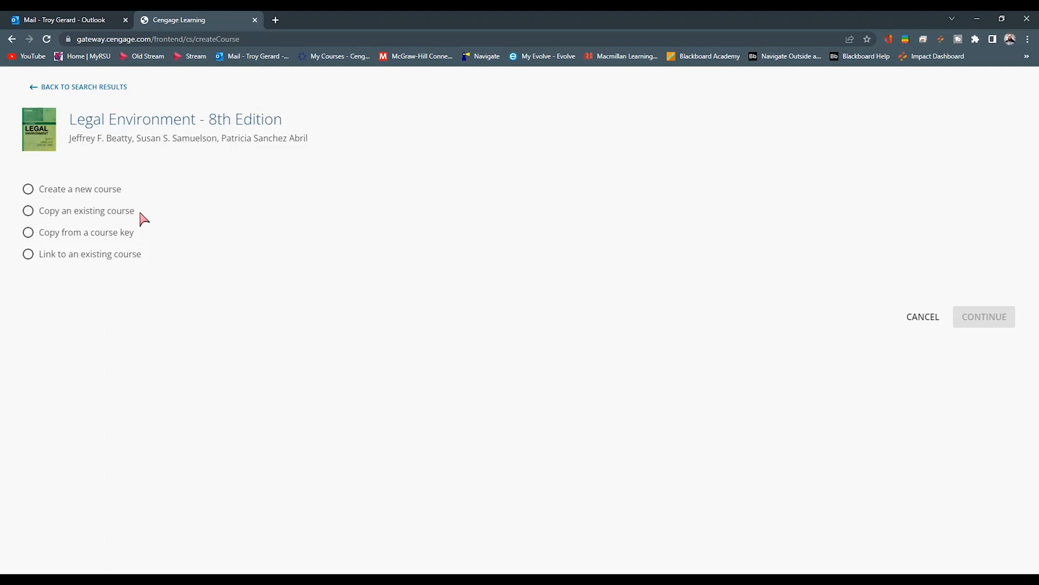
mouse_move(134, 242)
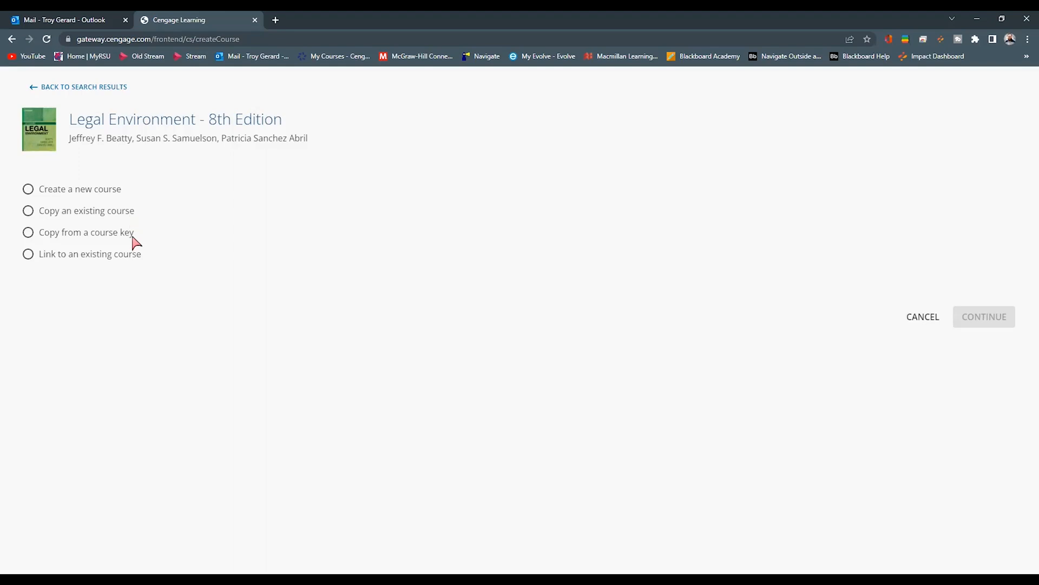
mouse_move(140, 239)
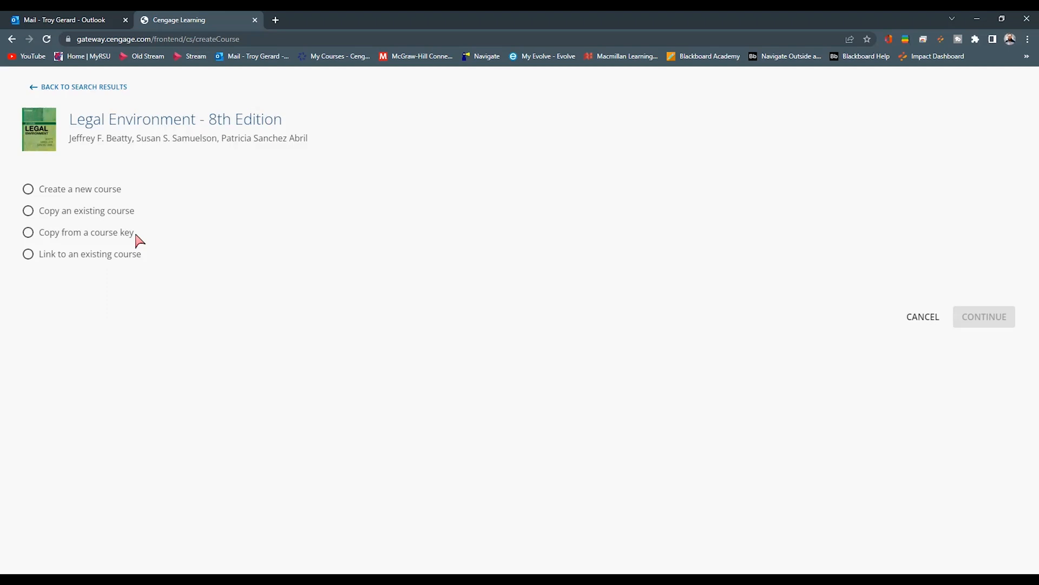
mouse_move(136, 251)
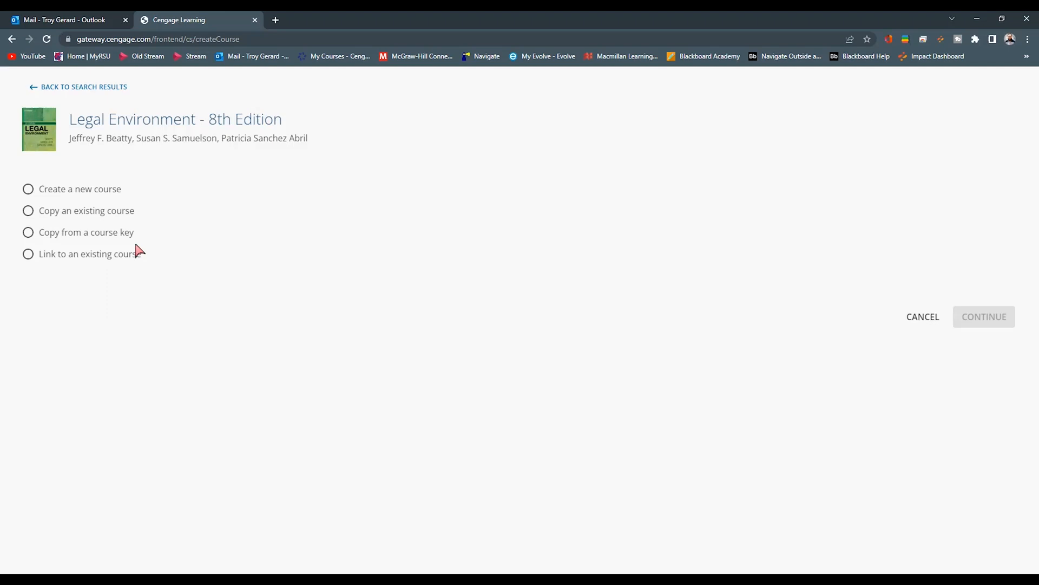
mouse_move(42, 269)
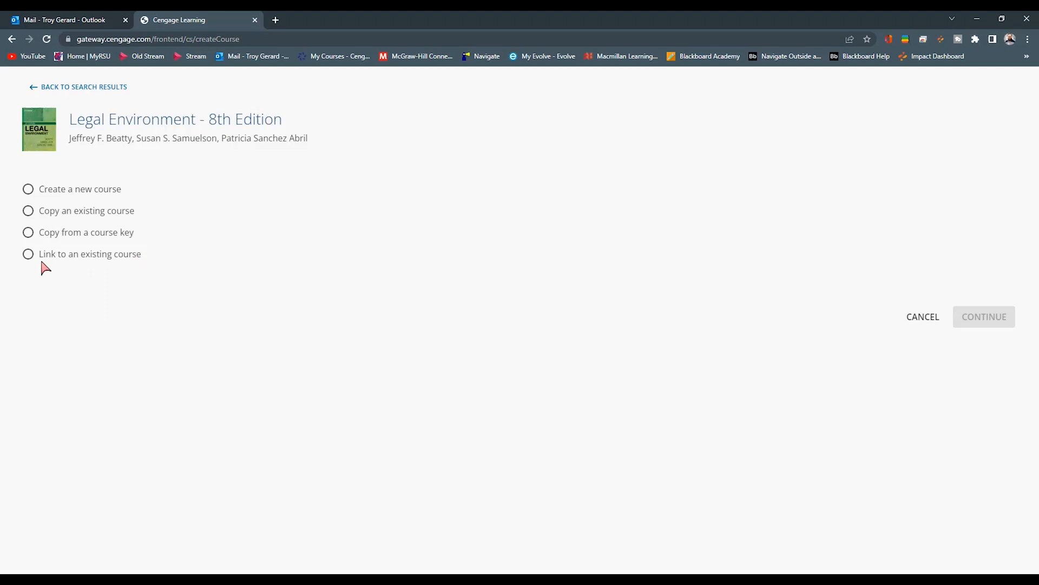
- Select 'Link to an existing course' for Legal Environment - 8th Edition
left_click(28, 253)
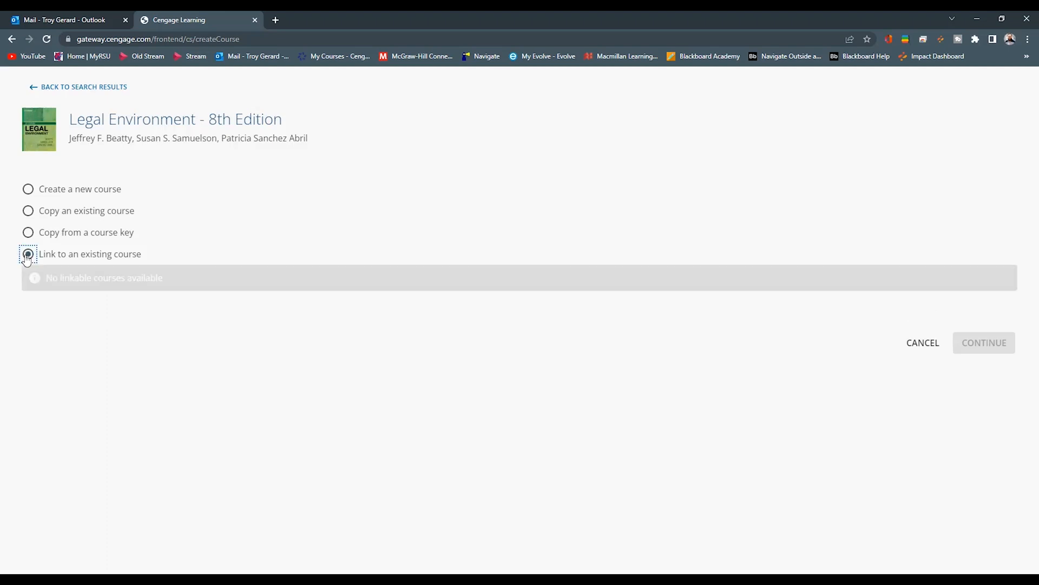
- Switch to 'Copy an existing course' to list BADM 3323 and the Legal Environment test courses
left_click(28, 254)
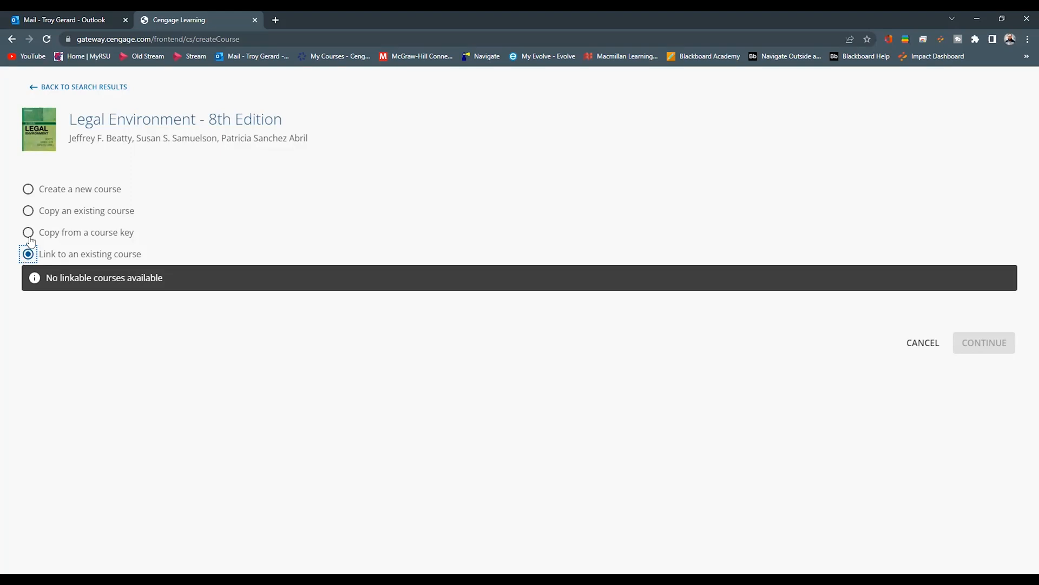
left_click(28, 210)
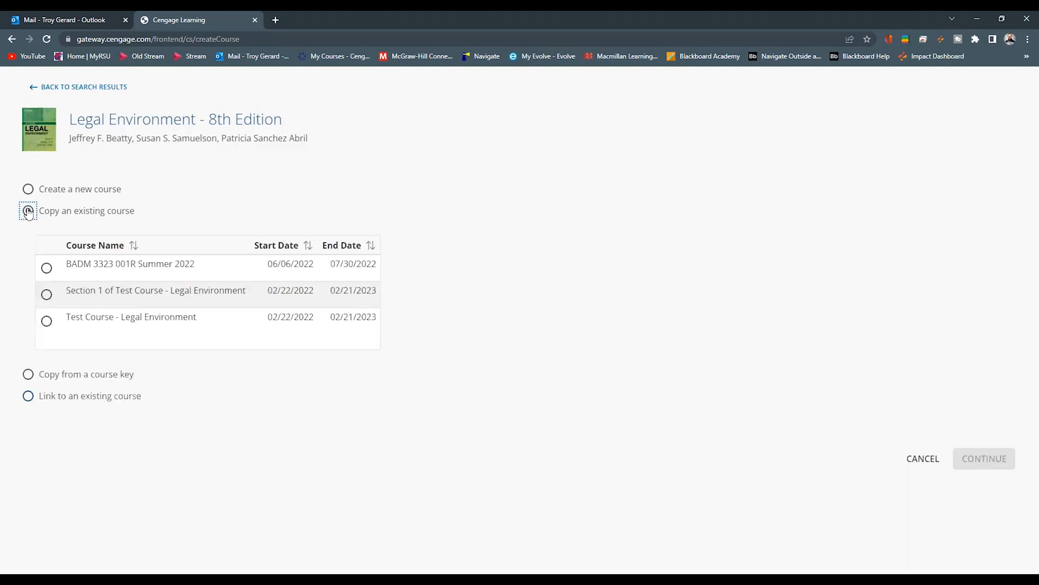
left_click(27, 211)
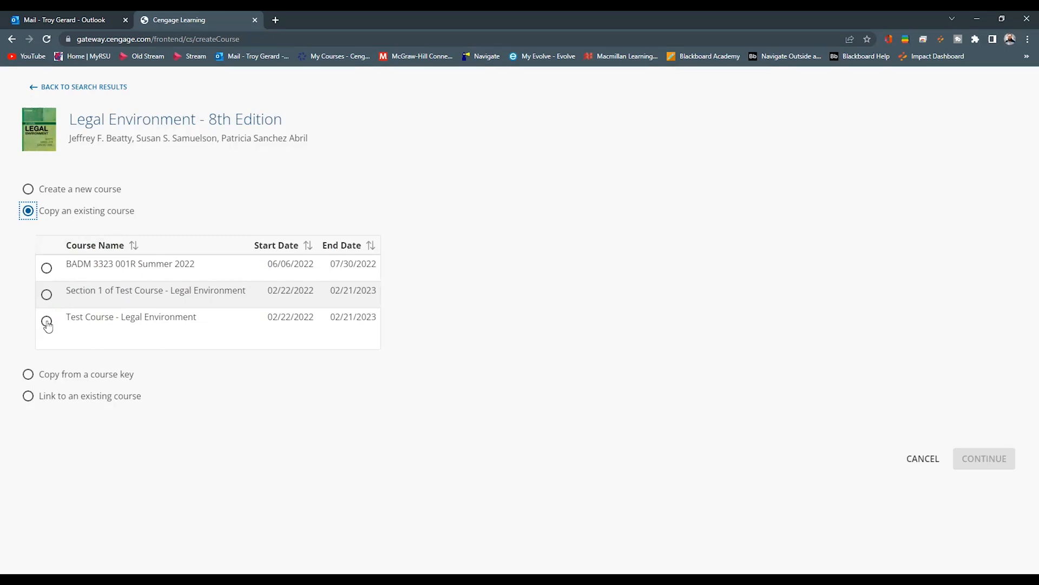
left_click(46, 321)
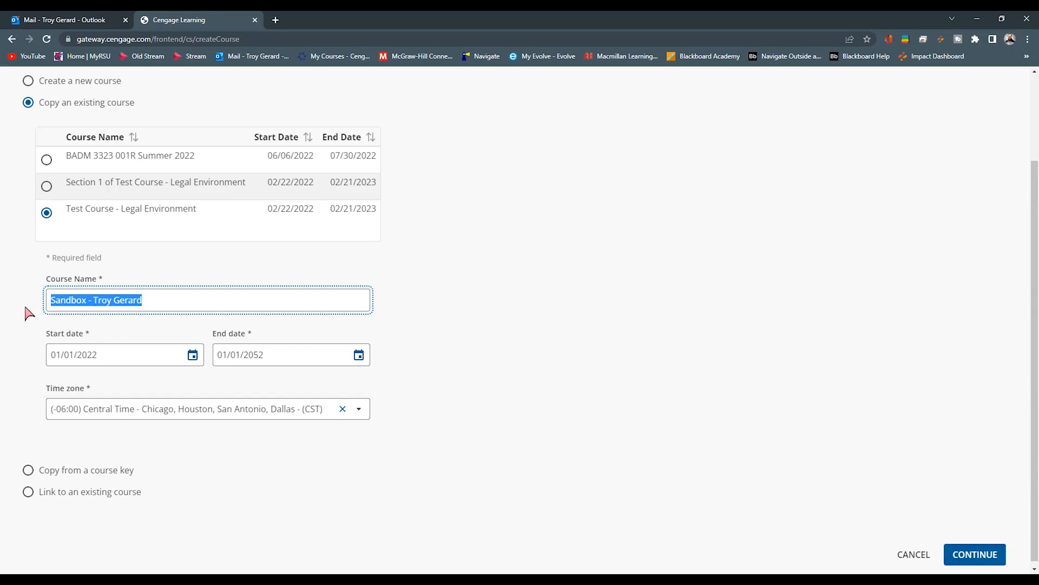
mouse_move(193, 354)
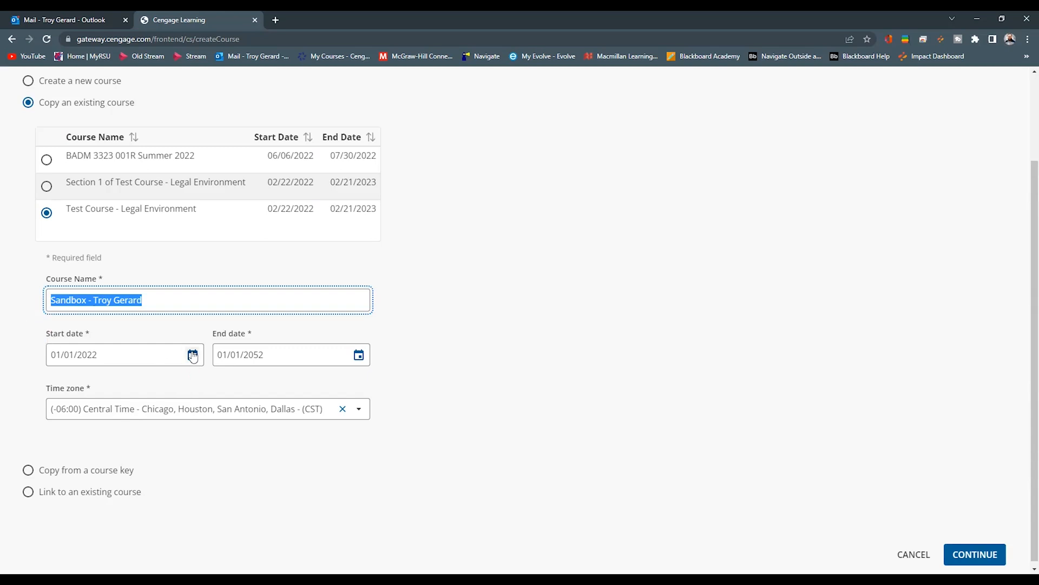
left_click(358, 354)
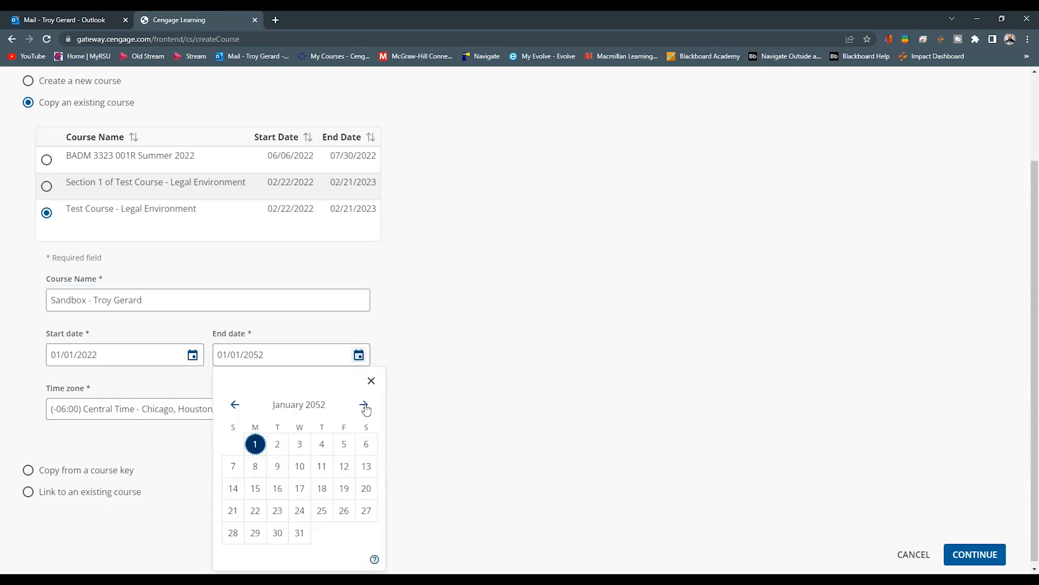
left_click(364, 405)
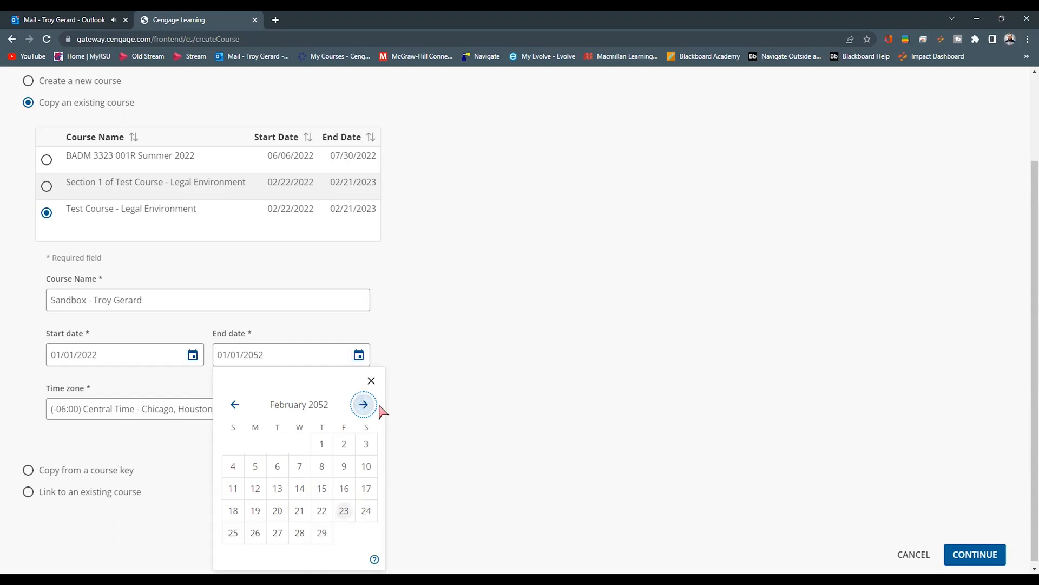
left_click(362, 405)
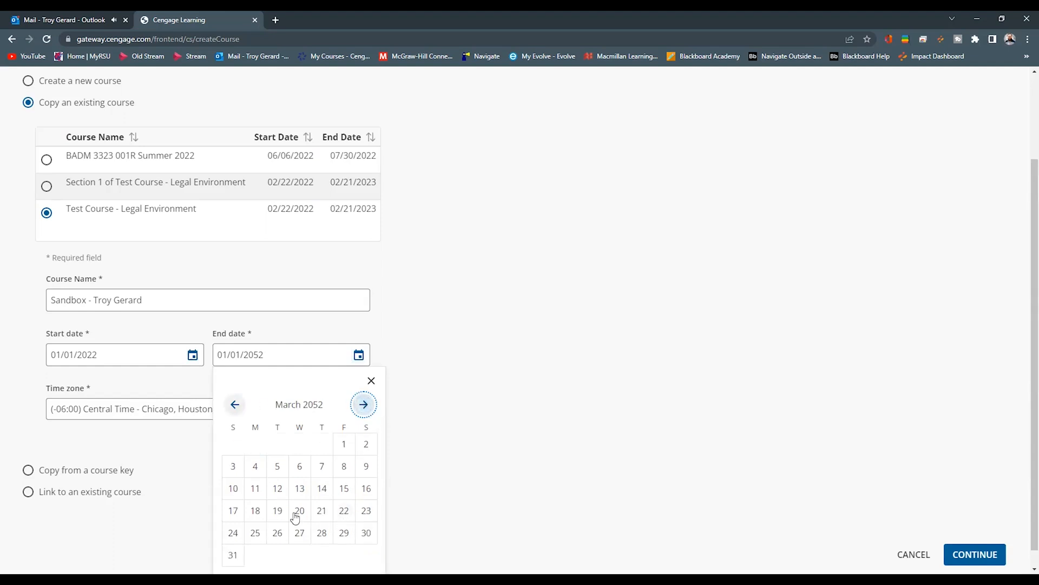
left_click(300, 510)
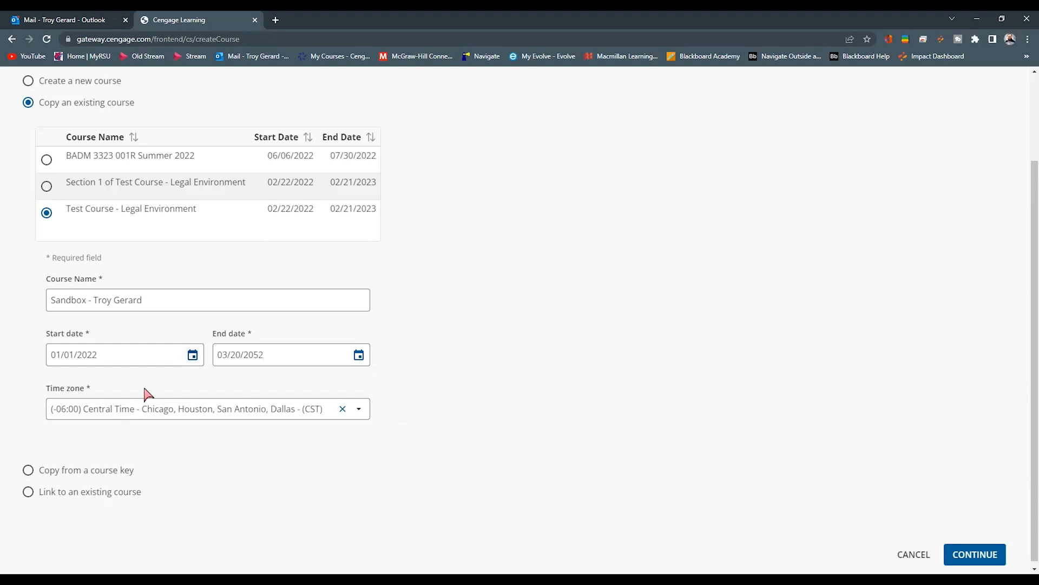
mouse_move(974, 554)
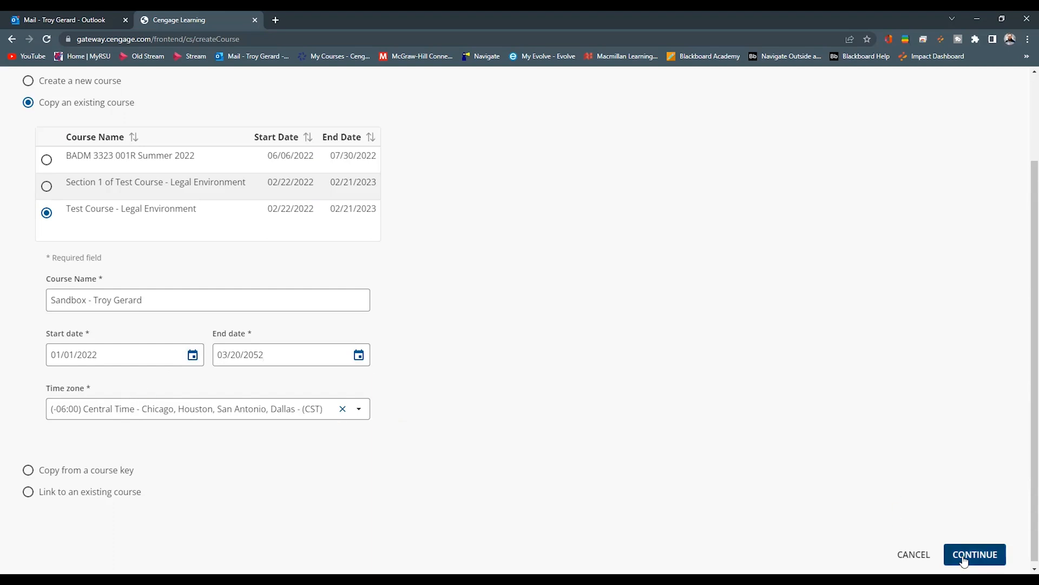
- Submit the course details and keep 'Add activity score' as the gradebook setting
left_click(975, 554)
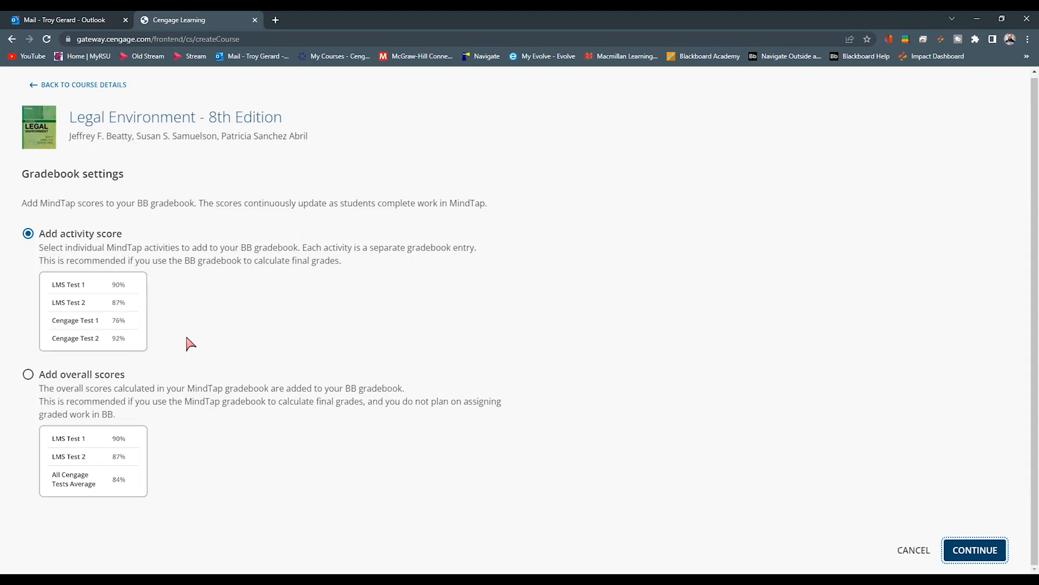
mouse_move(102, 357)
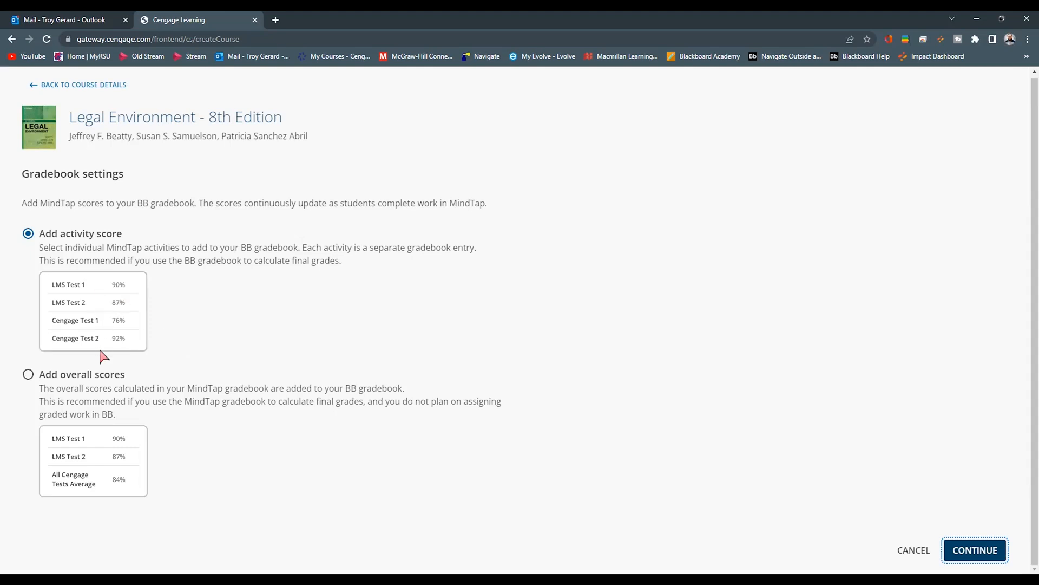
mouse_move(89, 390)
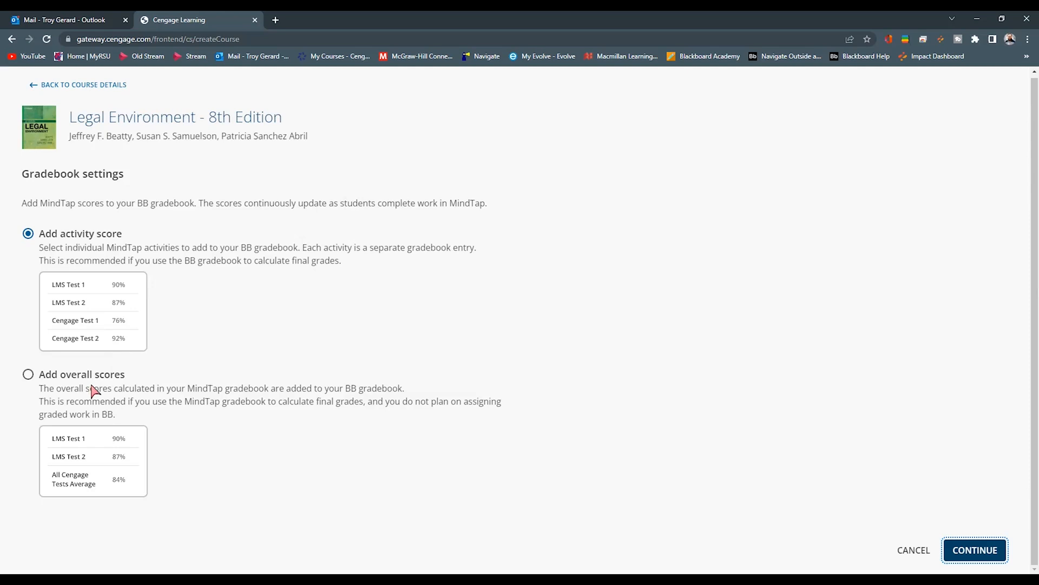
mouse_move(104, 265)
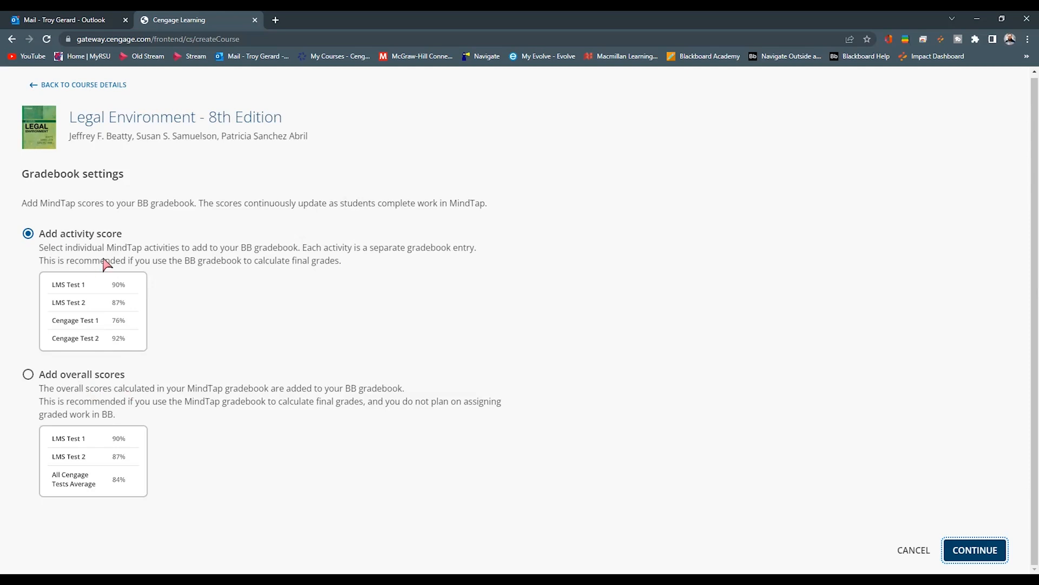
mouse_move(238, 314)
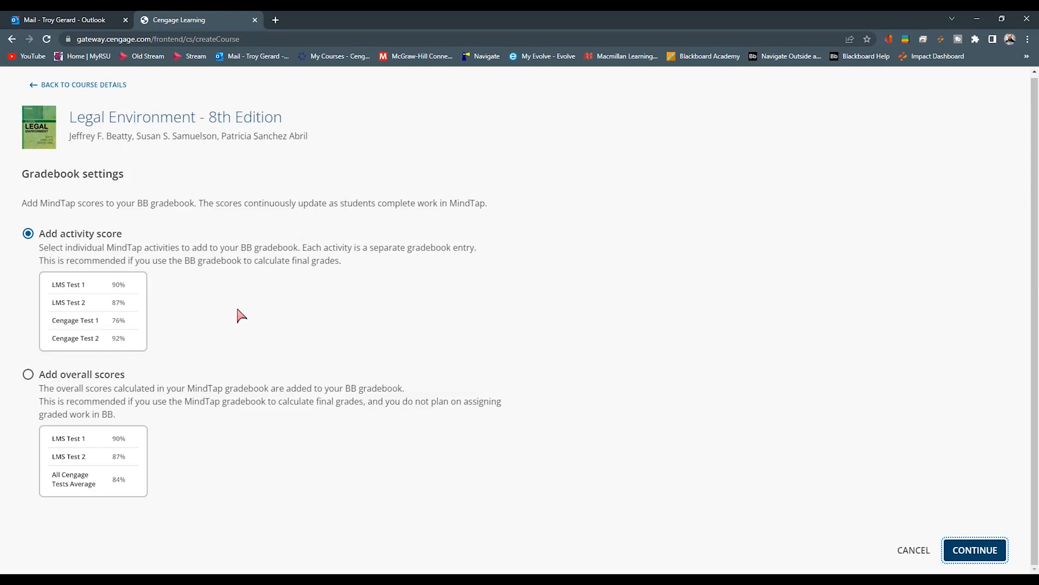
mouse_move(965, 529)
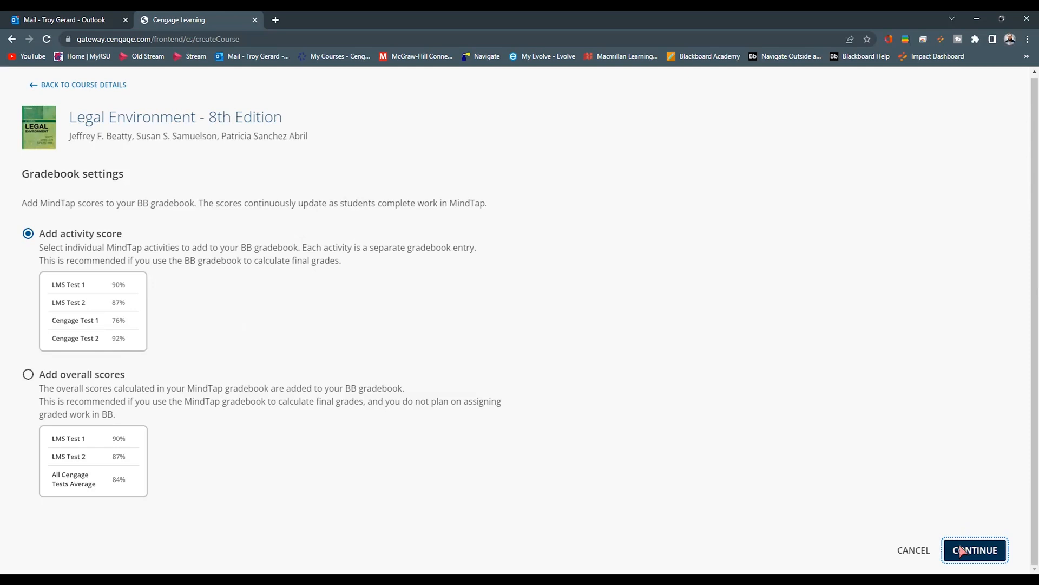
left_click(974, 549)
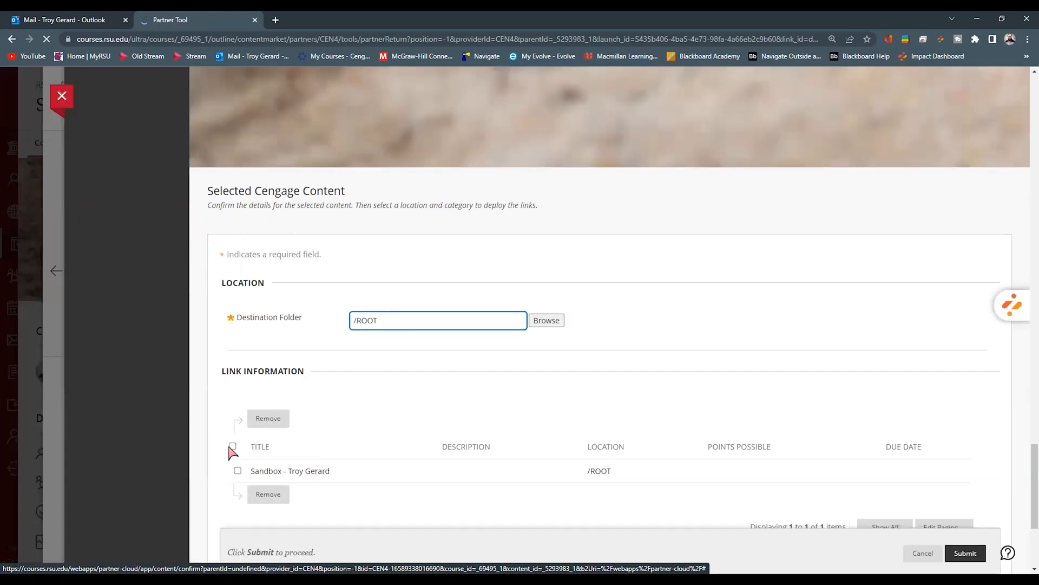
- Deploy the Sandbox - Troy Gerard link into /ROOT with grade category set to No Category
left_click(232, 446)
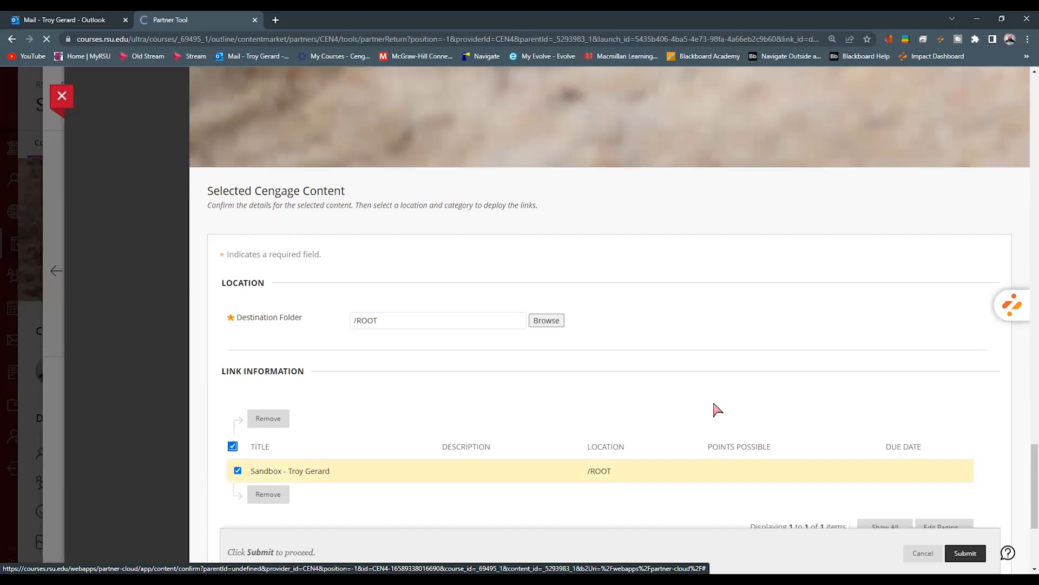
scroll("down", 3)
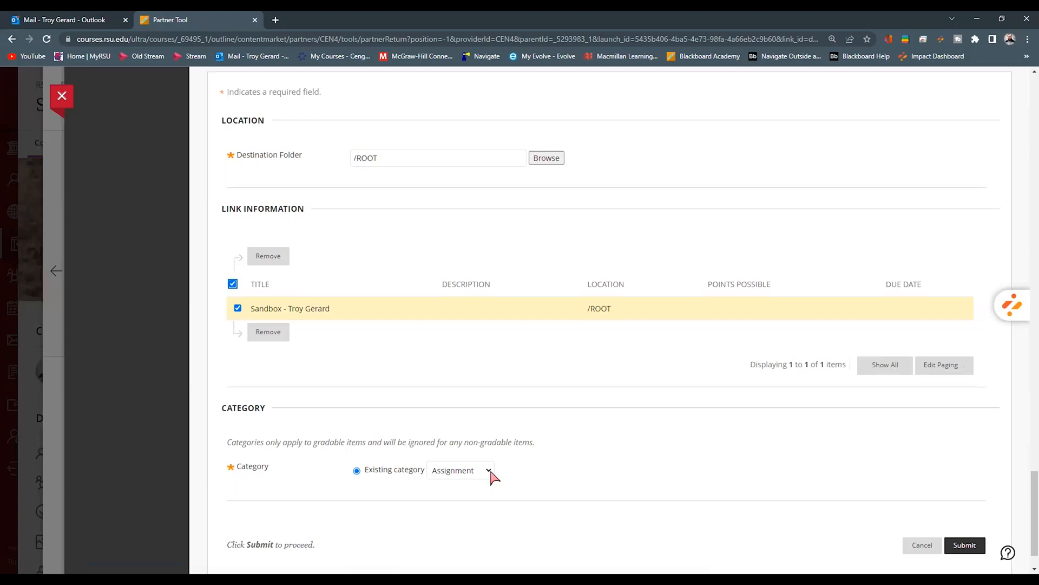
left_click(460, 469)
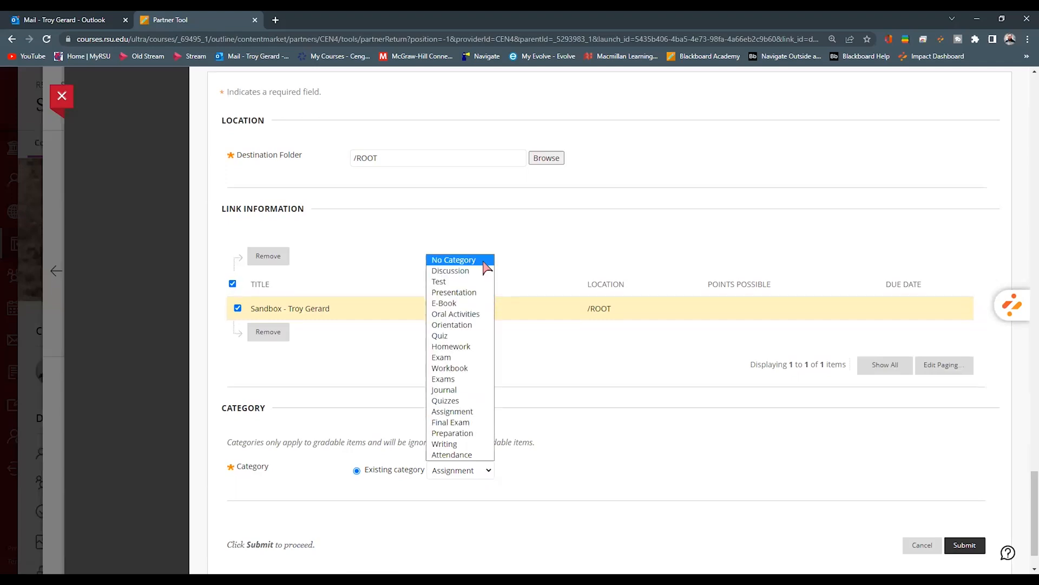
left_click(454, 259)
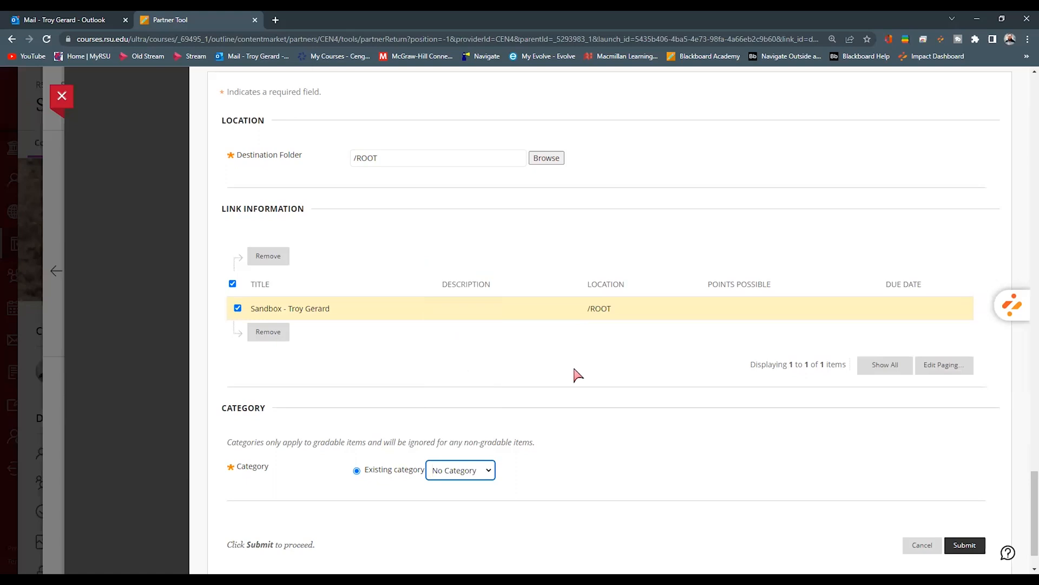
mouse_move(964, 533)
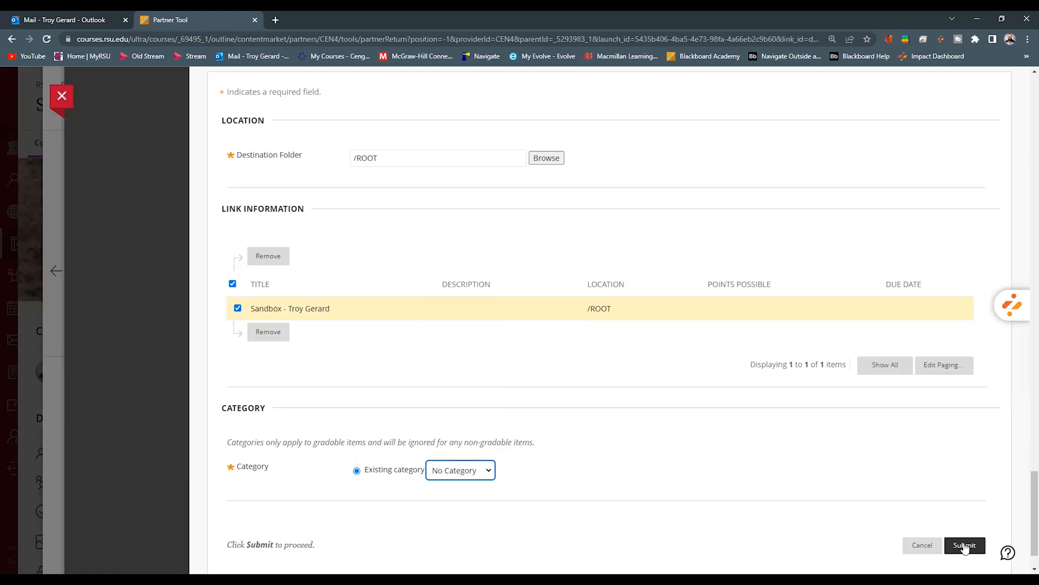
left_click(968, 545)
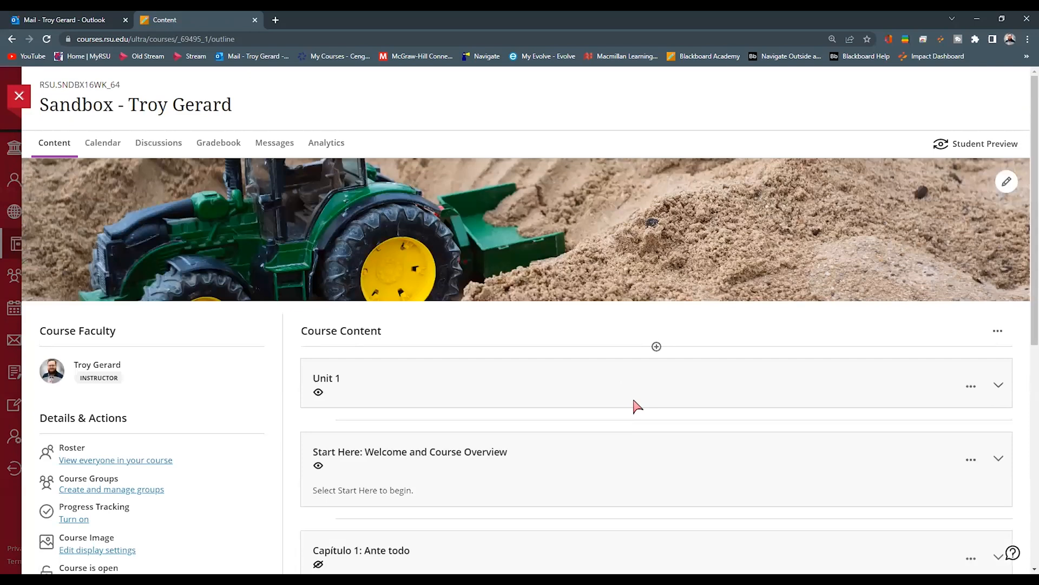
scroll("down", 3)
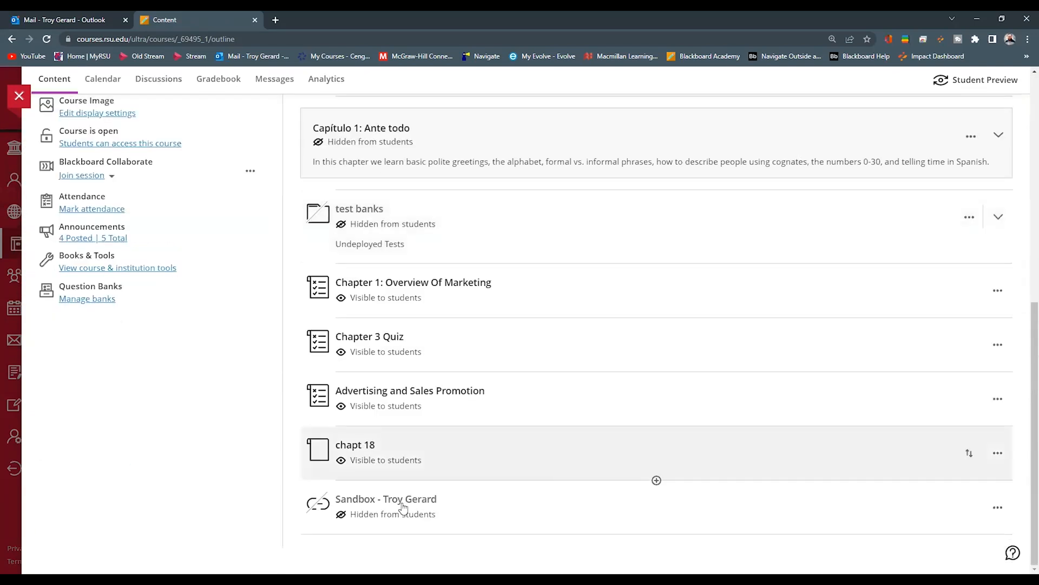
left_click(386, 499)
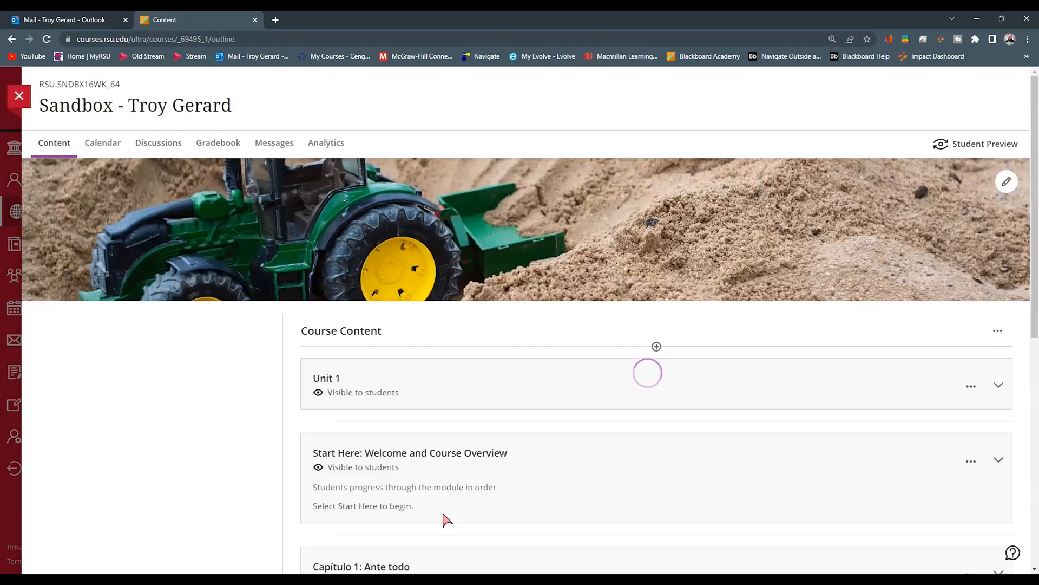
scroll("down", 3)
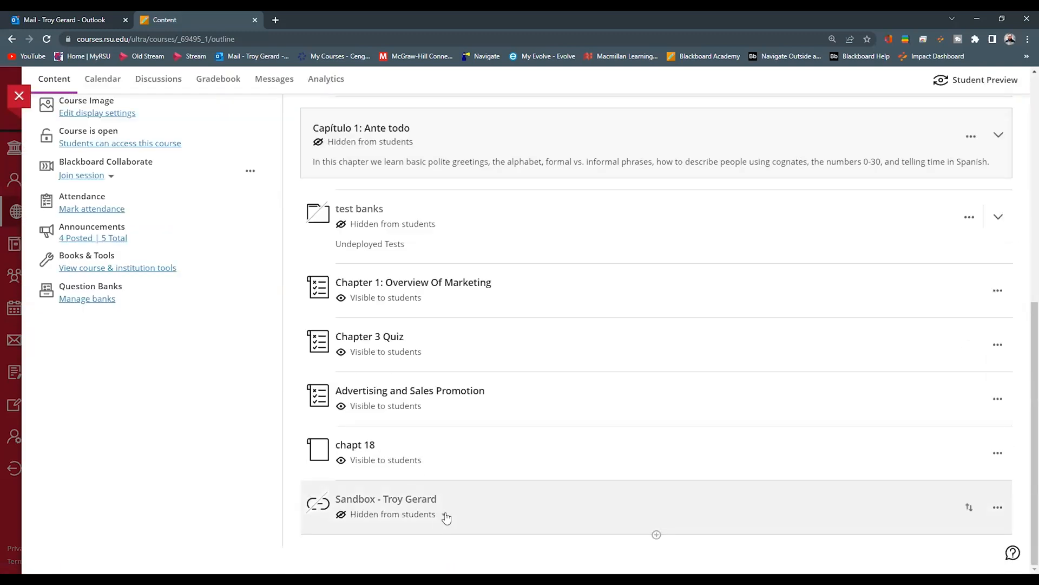